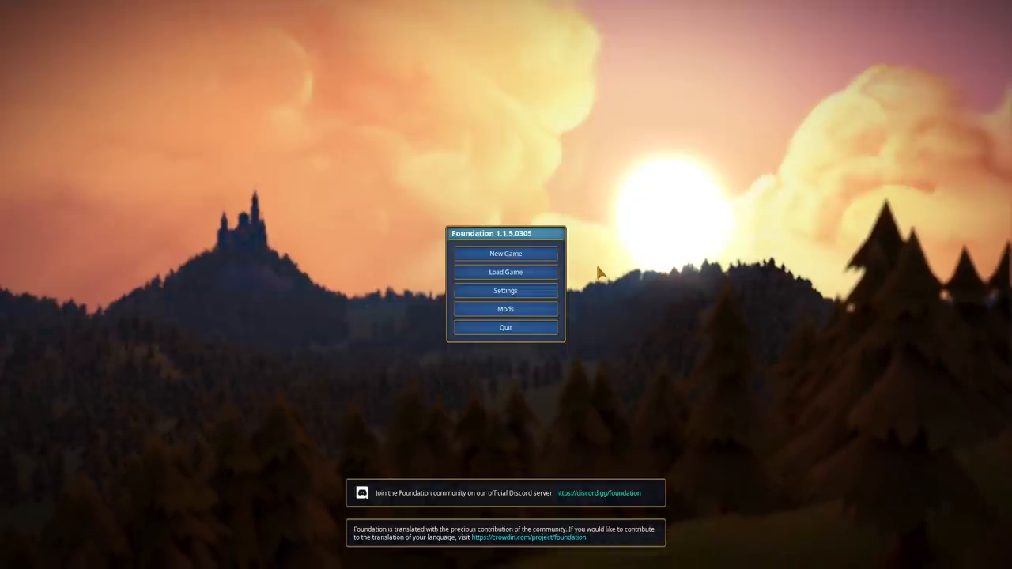
- Check the installed mods, then start a new game on the Fluvial map
left_click(505, 309)
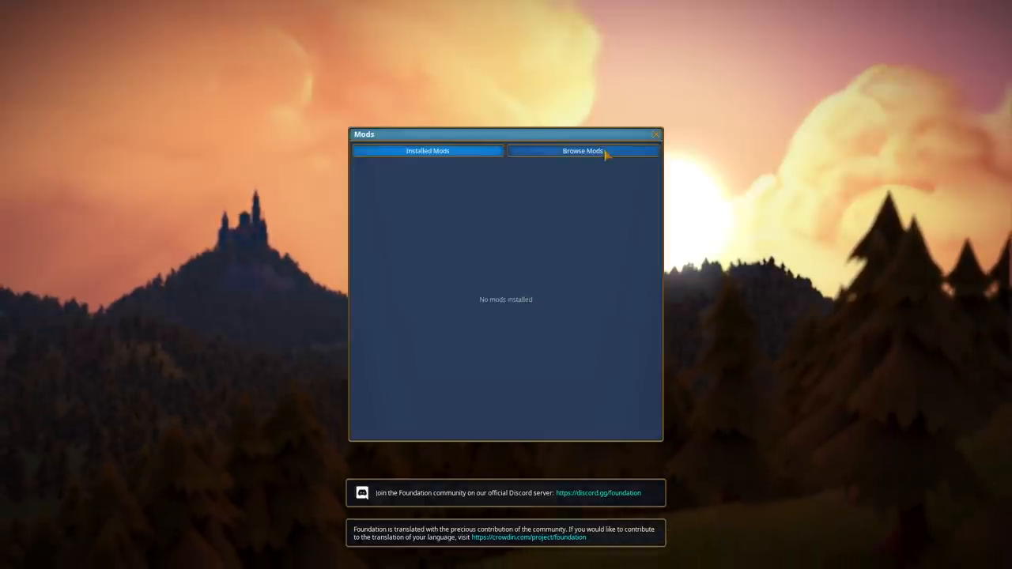
left_click(582, 151)
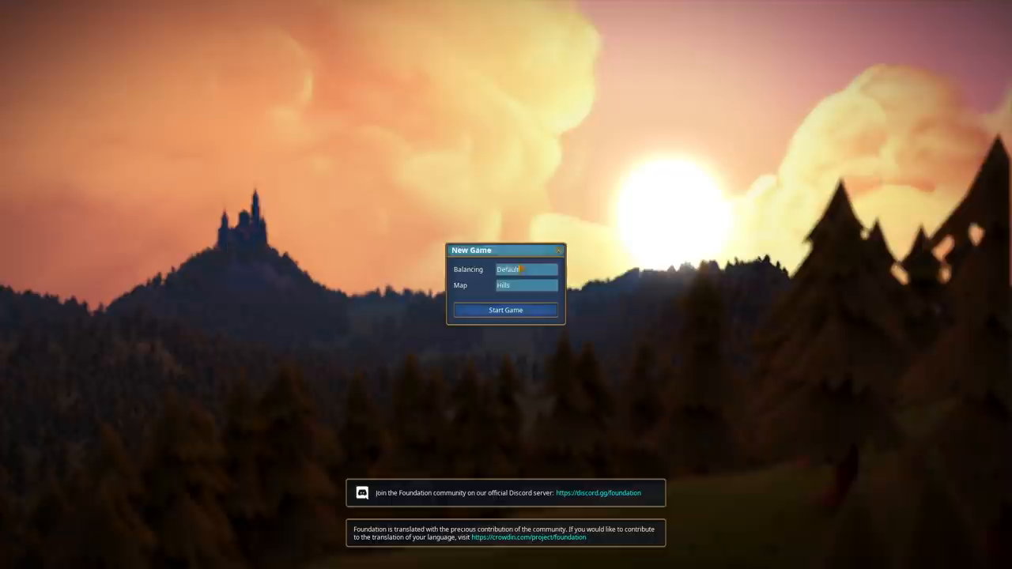
left_click(525, 284)
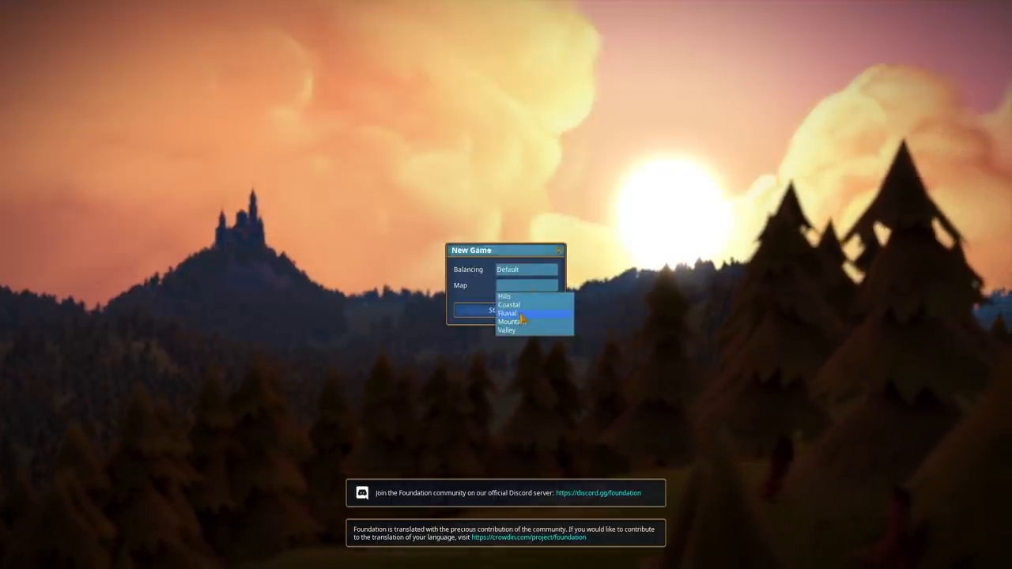
left_click(507, 314)
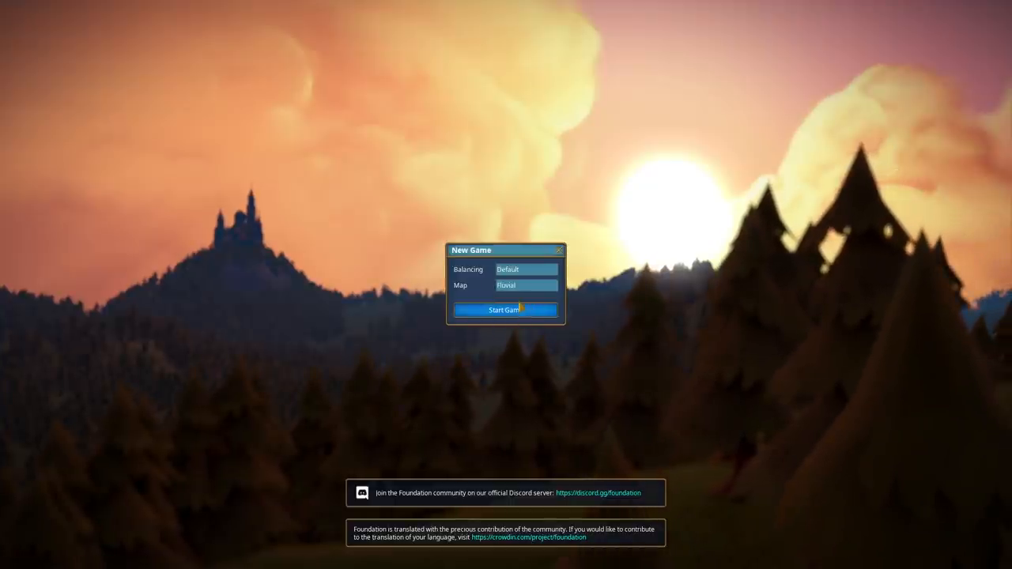
left_click(505, 309)
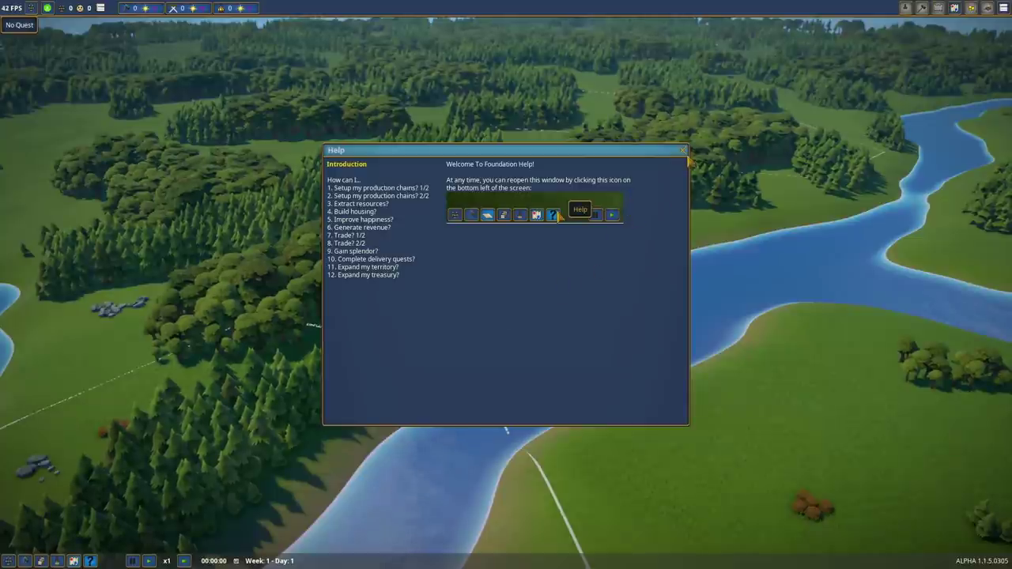
- Close the Help window to reveal the landscape
left_click(681, 151)
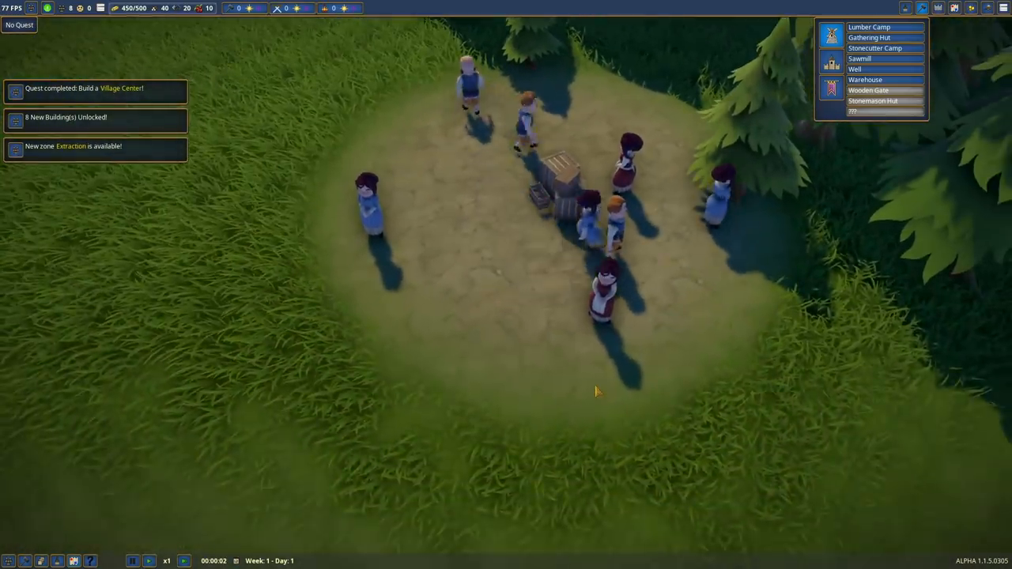
- Survey the territory and choose the Lumber Camp to build
scroll("up", 3)
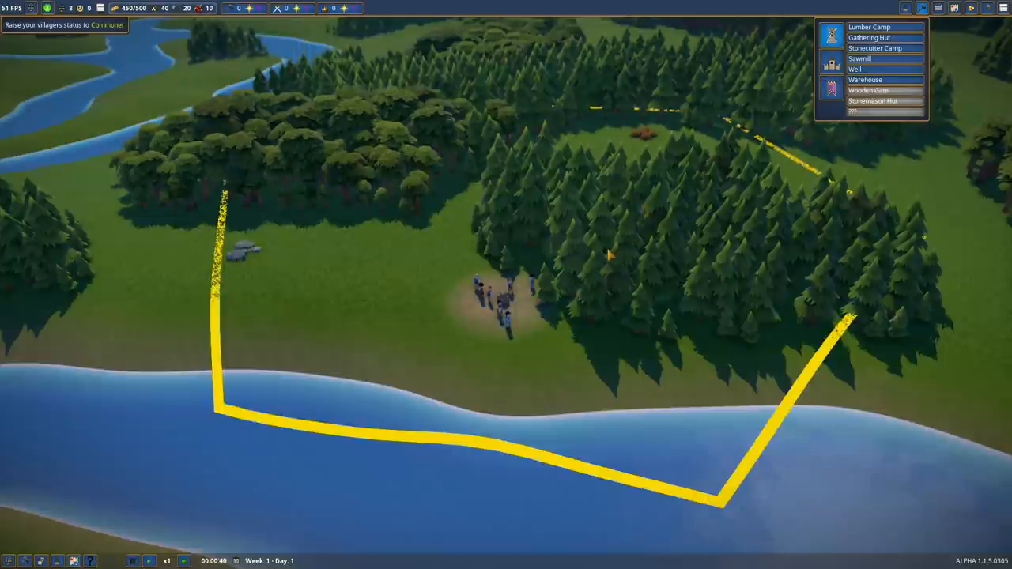
mouse_move(865, 79)
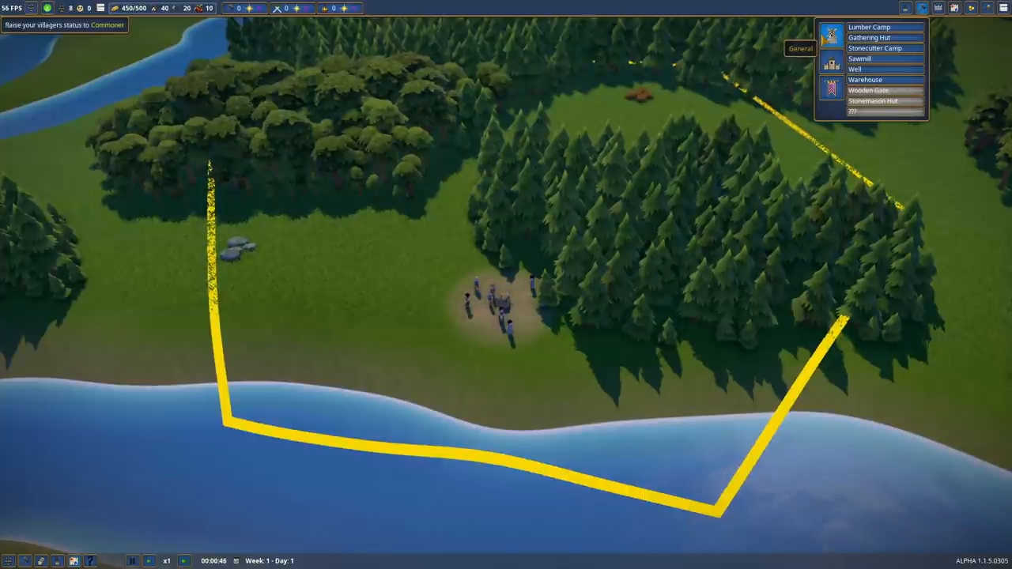
mouse_move(869, 27)
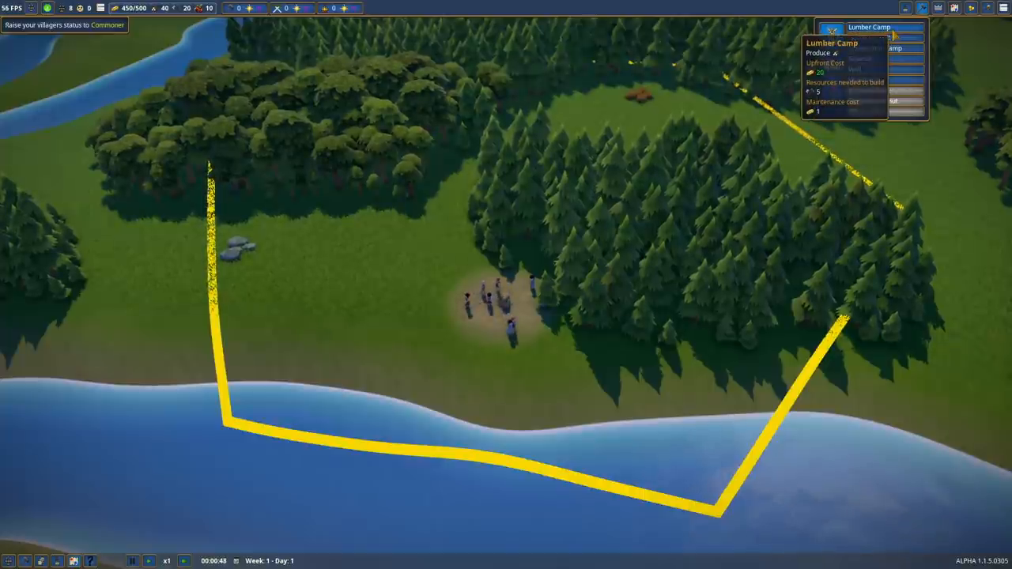
left_click(868, 27)
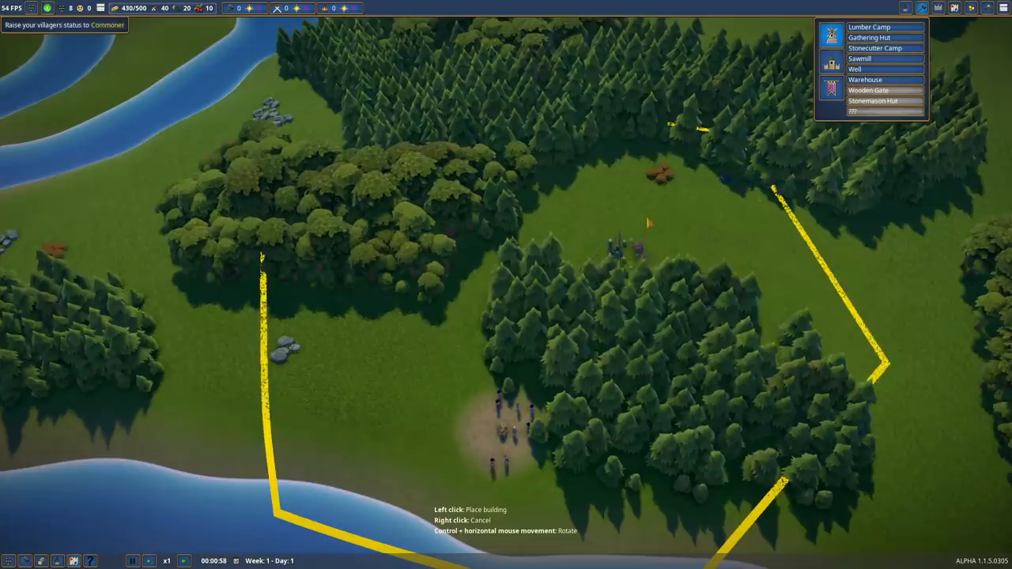
- Open the Villager List and make villagers builder, woodcutter, forager and stone cutter
left_click(40, 561)
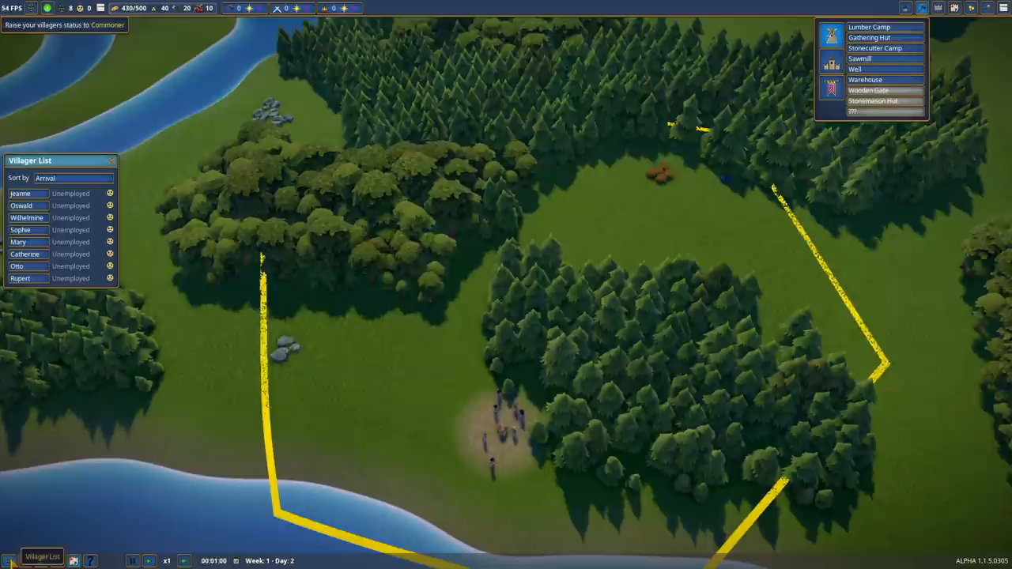
left_click(19, 194)
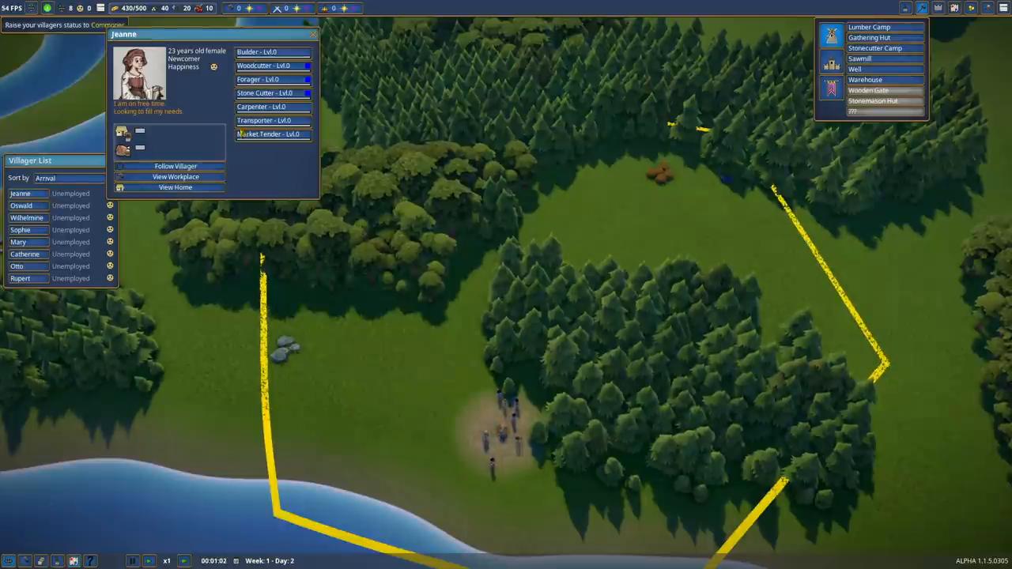
mouse_move(256, 52)
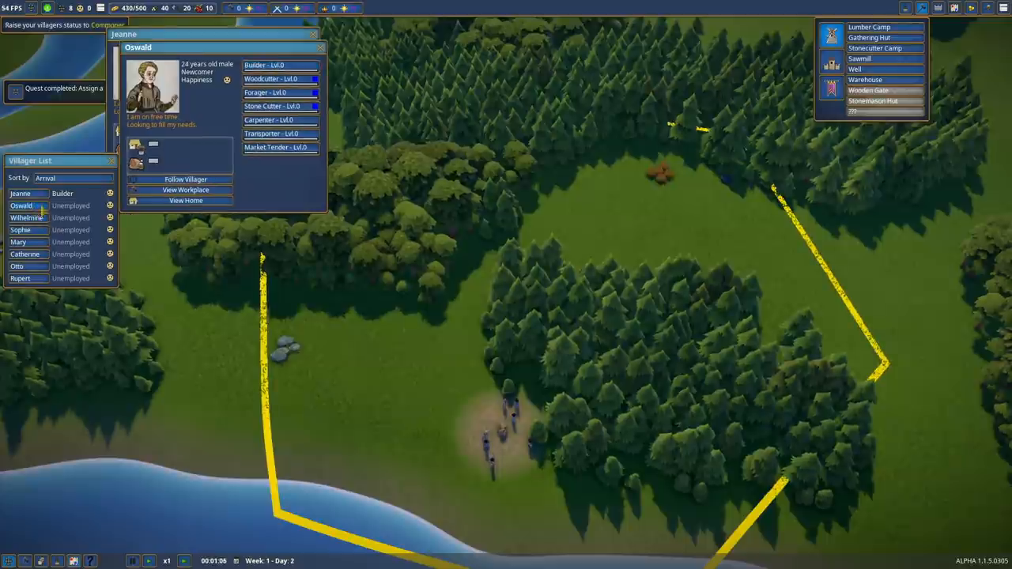
left_click(270, 79)
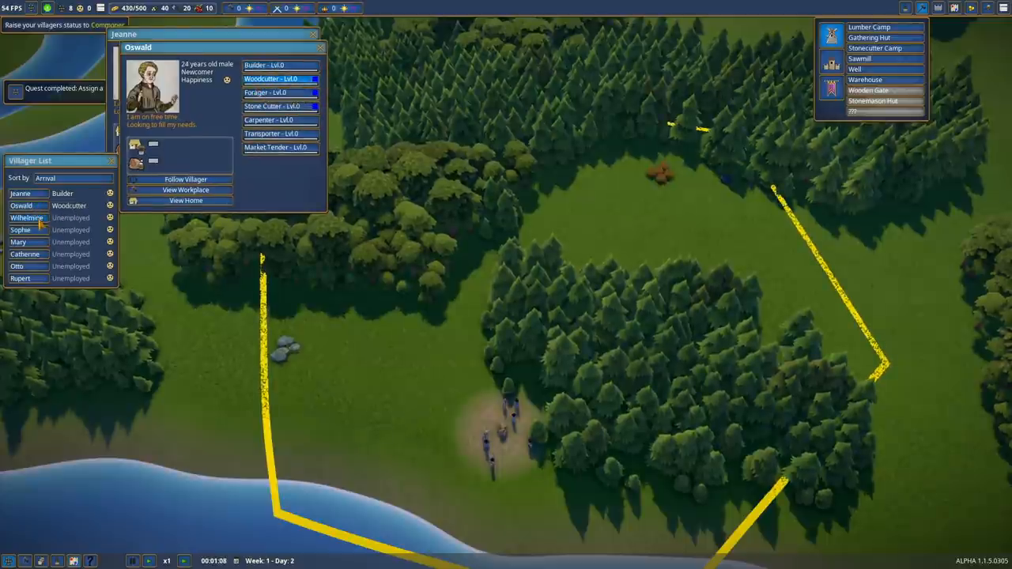
left_click(26, 217)
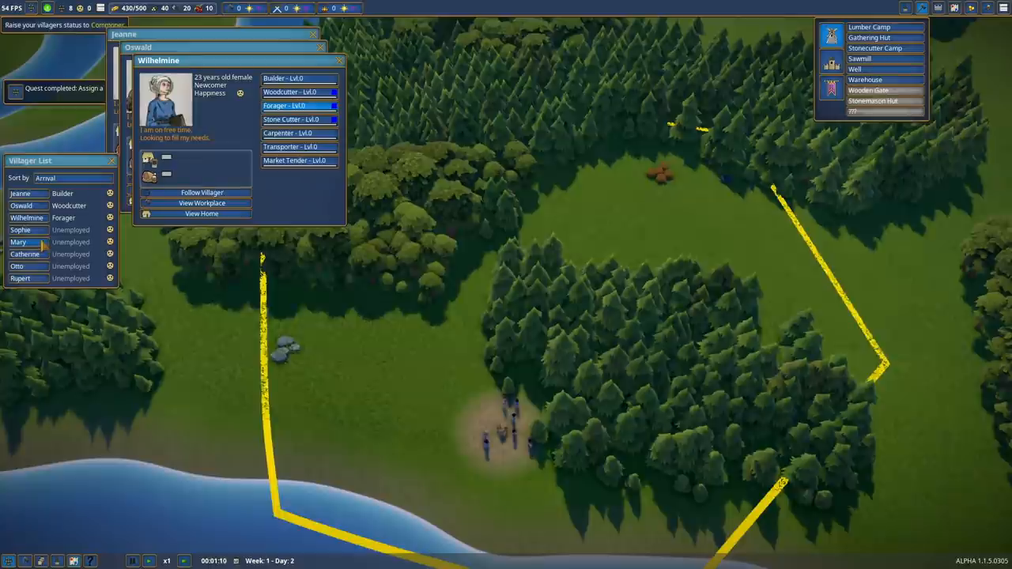
left_click(21, 230)
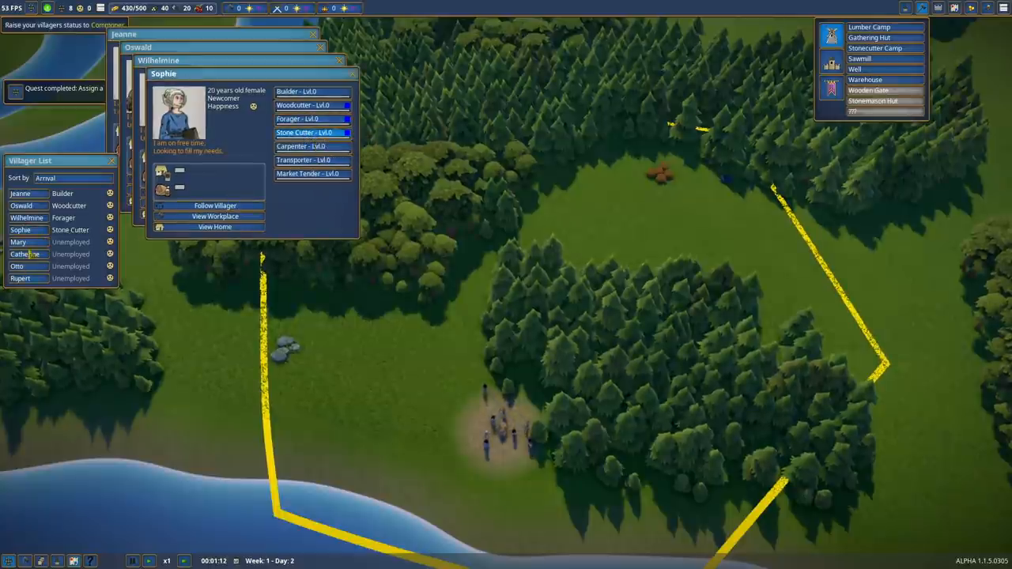
- Assign the remaining villagers as carpenter, transporter, market tender and builder
left_click(17, 242)
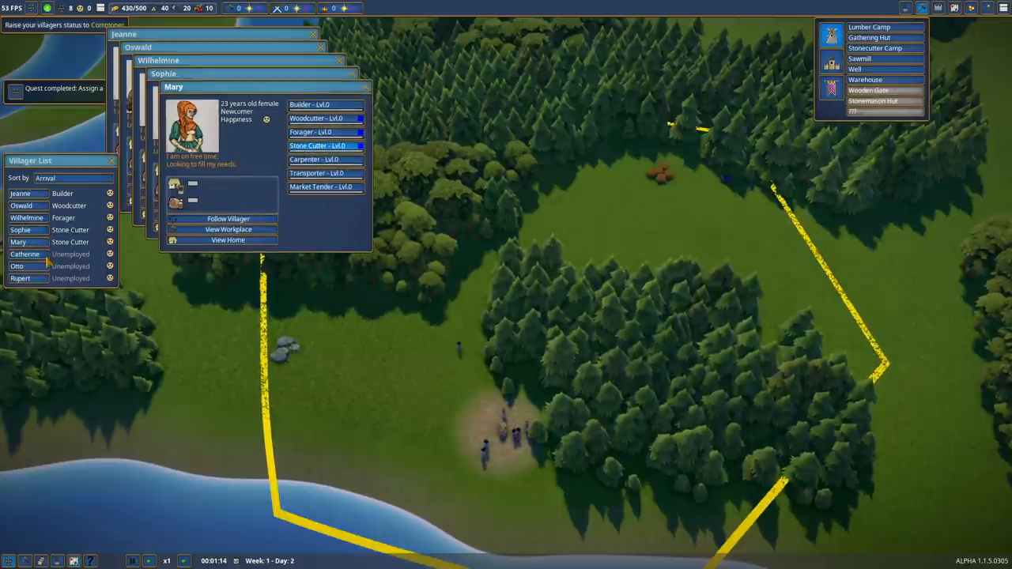
left_click(314, 159)
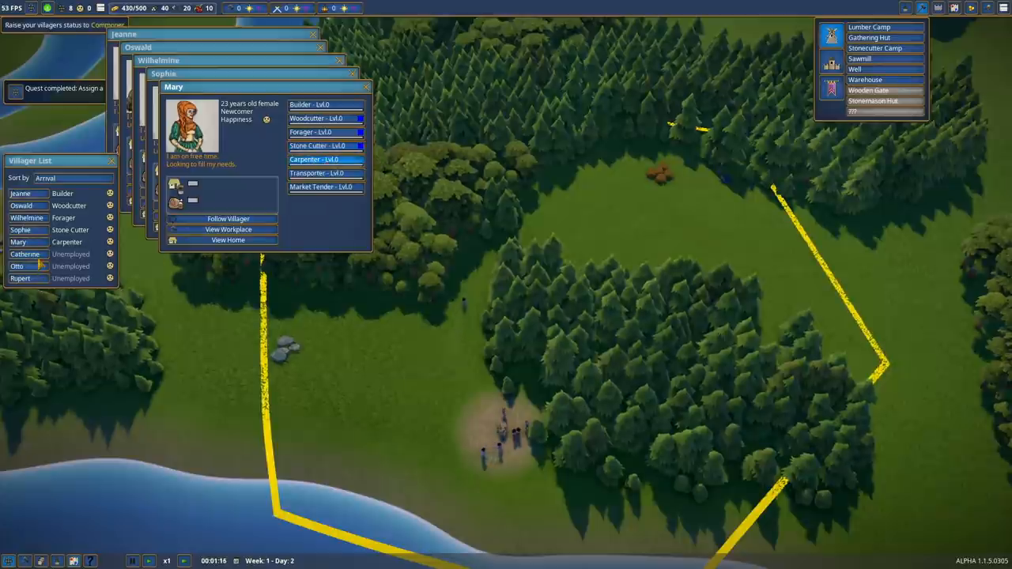
left_click(25, 253)
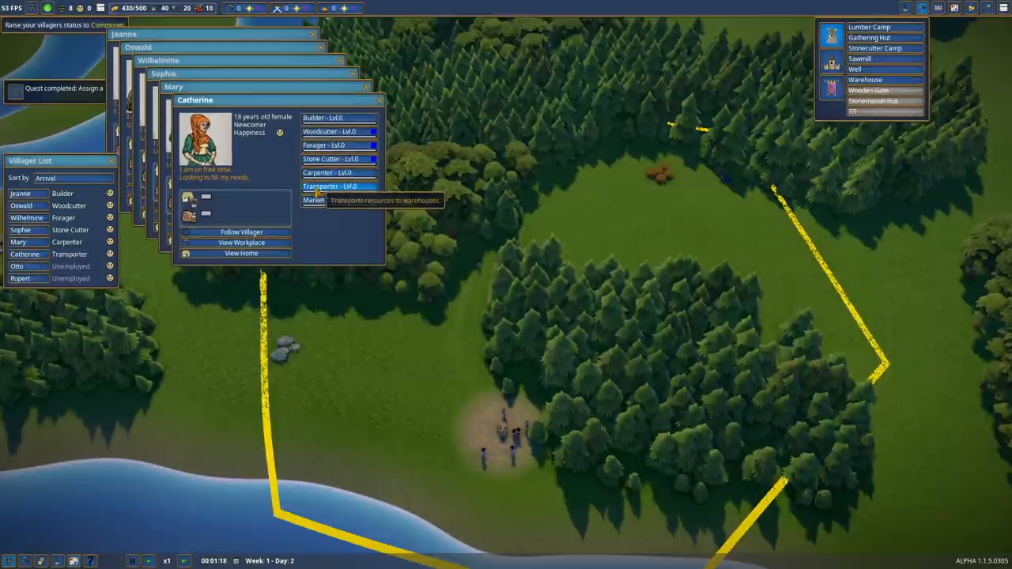
left_click(17, 266)
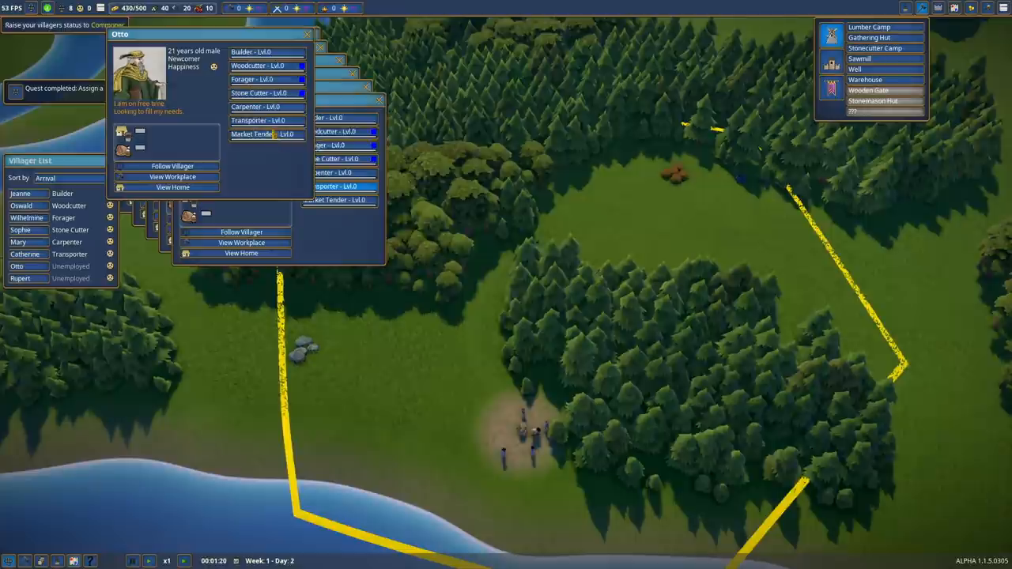
left_click(261, 134)
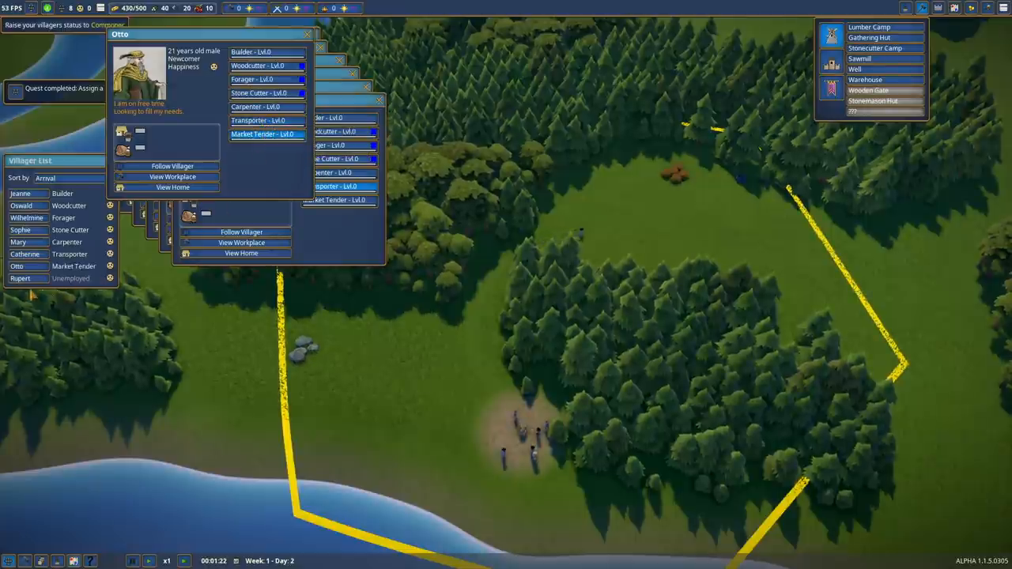
left_click(20, 278)
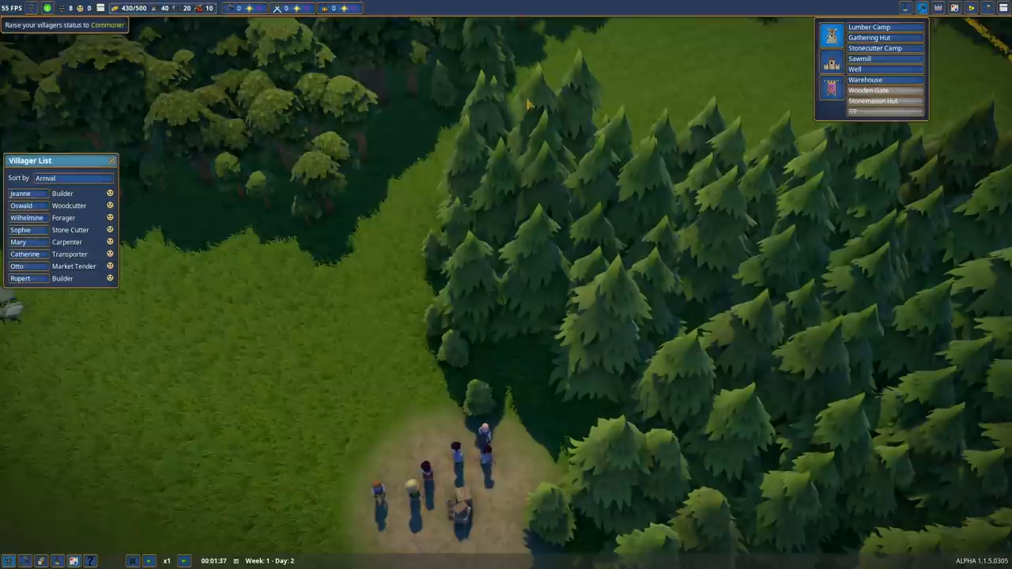
- Place a Stonecutter Camp by the rock outcrop, then pick a Sawmill to build
scroll("down", 3)
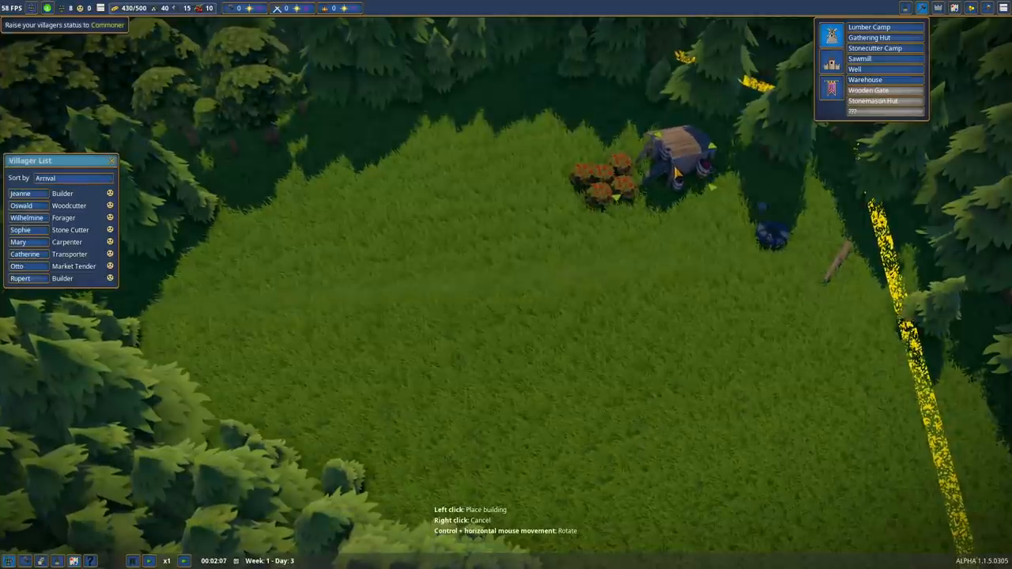
right_click(680, 158)
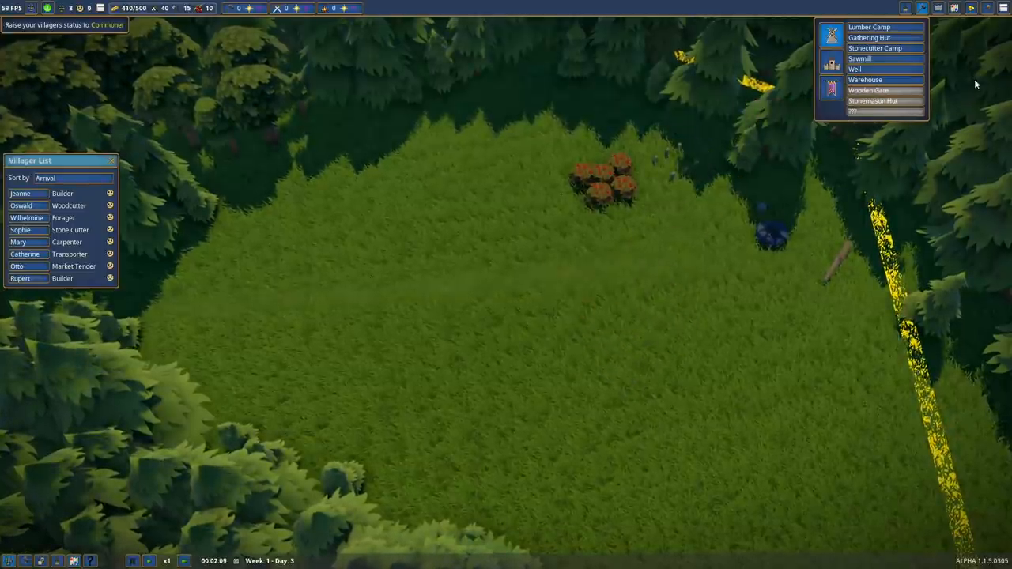
mouse_move(874, 48)
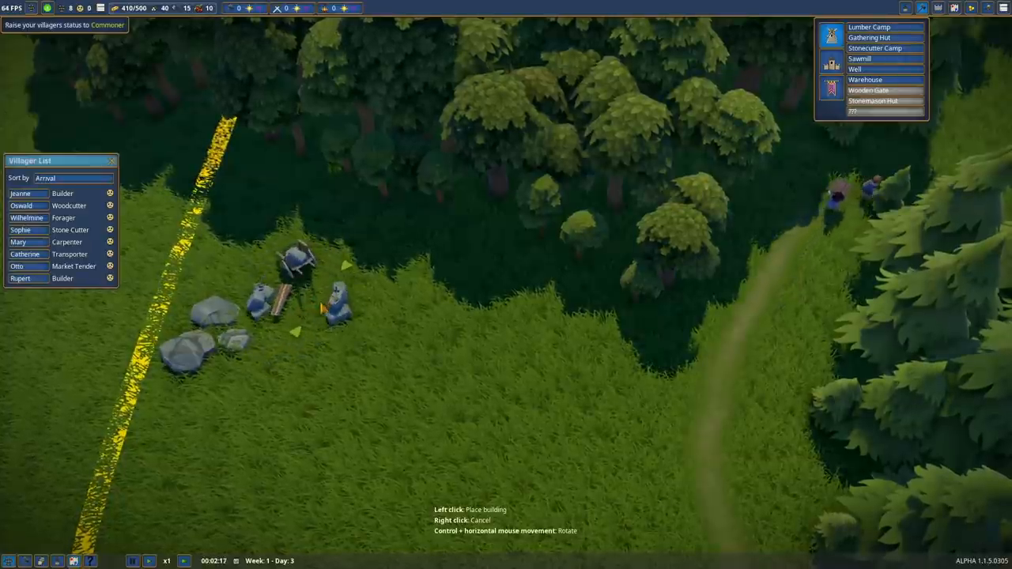
right_click(419, 395)
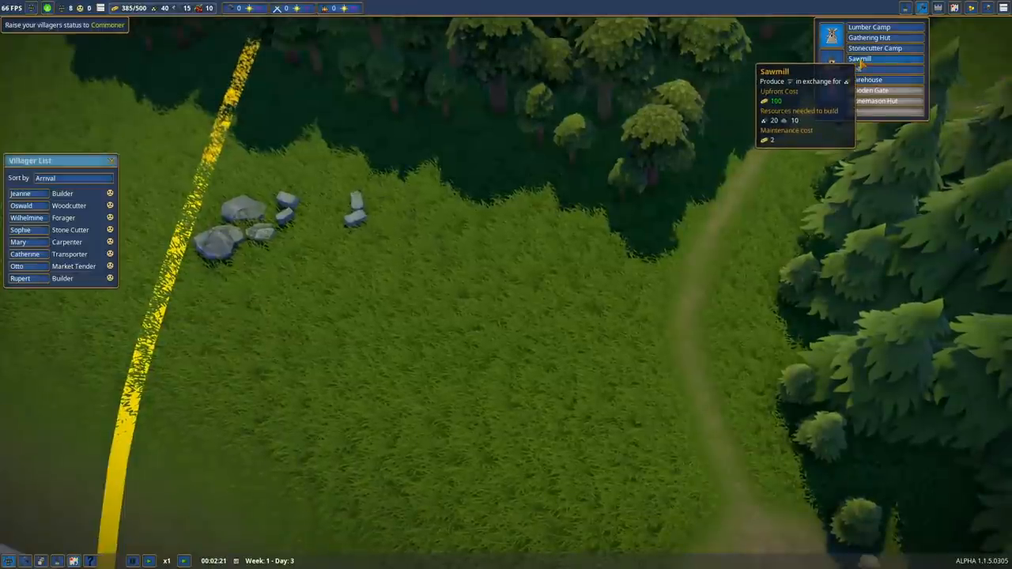
left_click(859, 58)
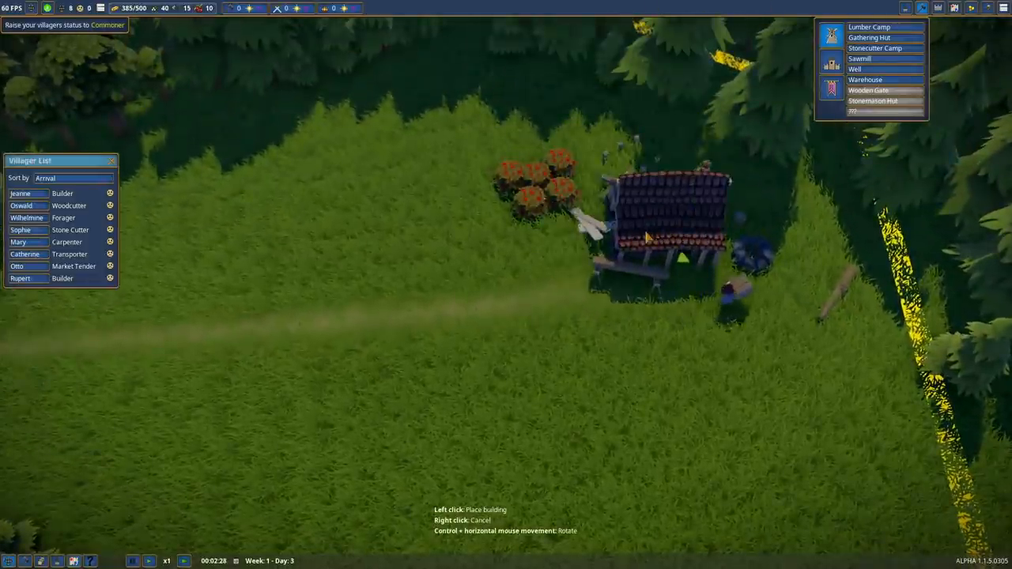
mouse_move(403, 245)
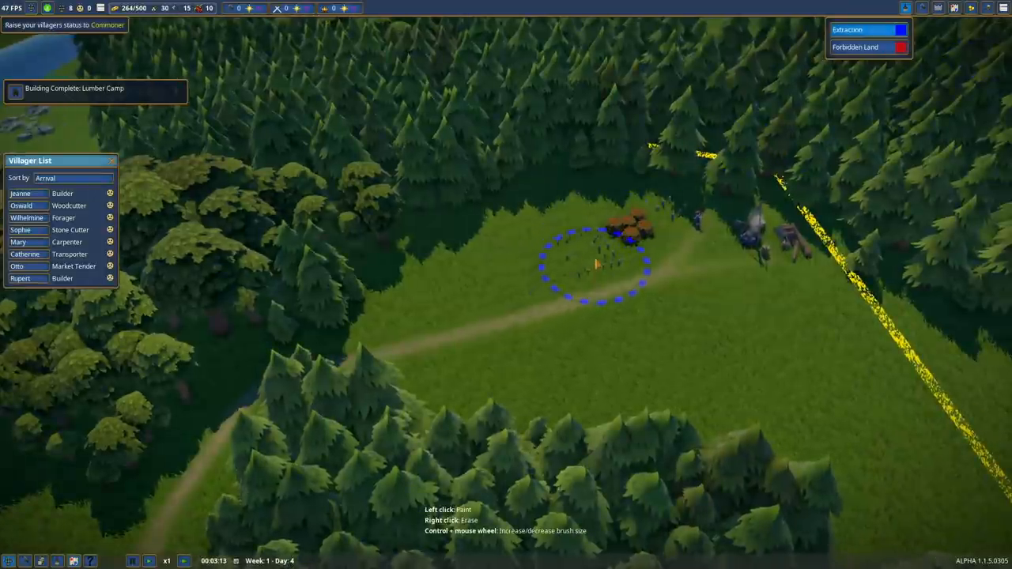
- Paint an extraction zone beside the berry bushes
left_click_drag(597, 265, 767, 238)
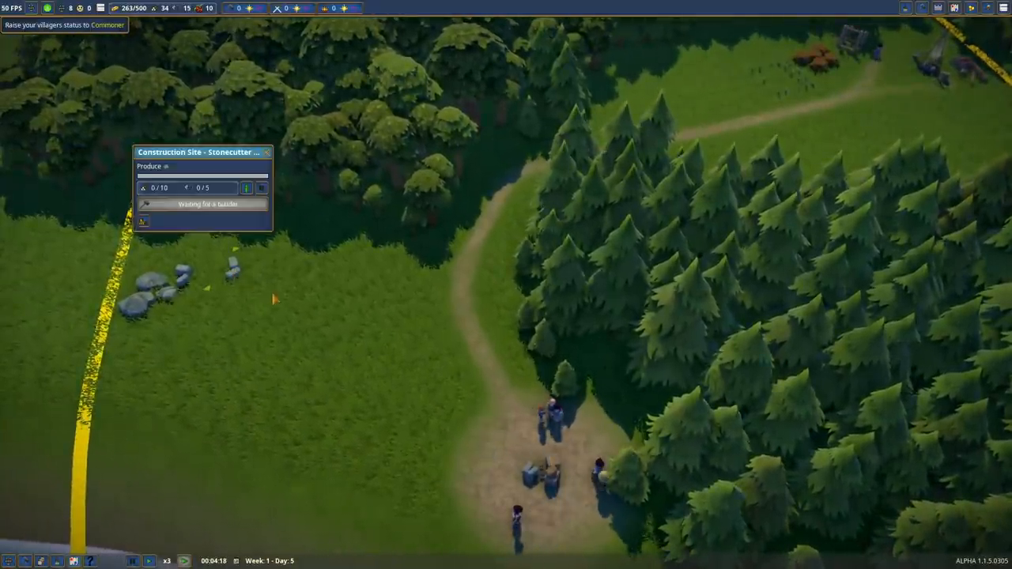
- Open the finished Stonecutter Camp's details to confirm Sophie works there as stone cutter
scroll("down", 3)
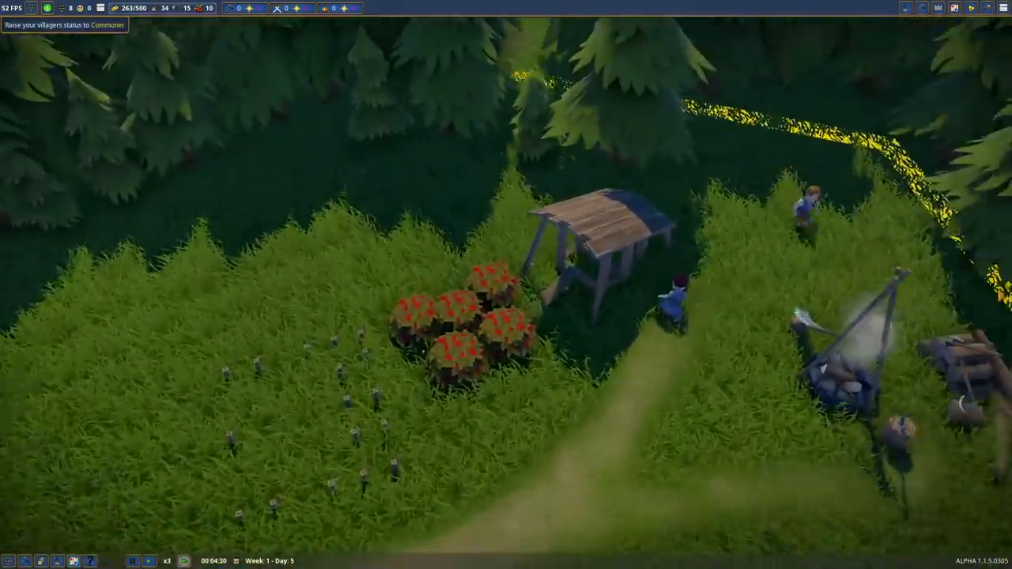
left_click(676, 296)
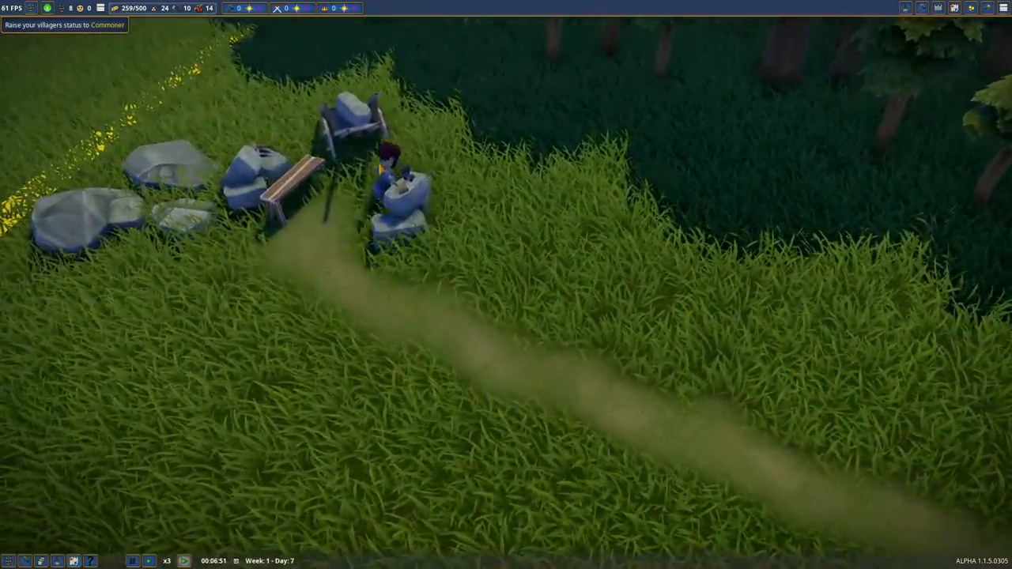
left_click(387, 158)
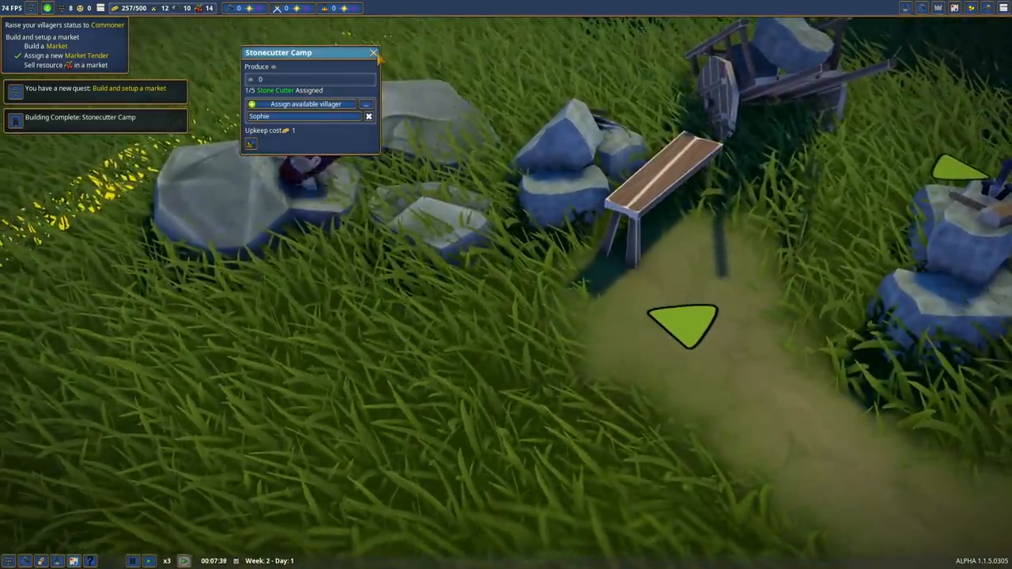
- Close the Stonecutter Camp panel and return to the riverside village view
left_click(373, 53)
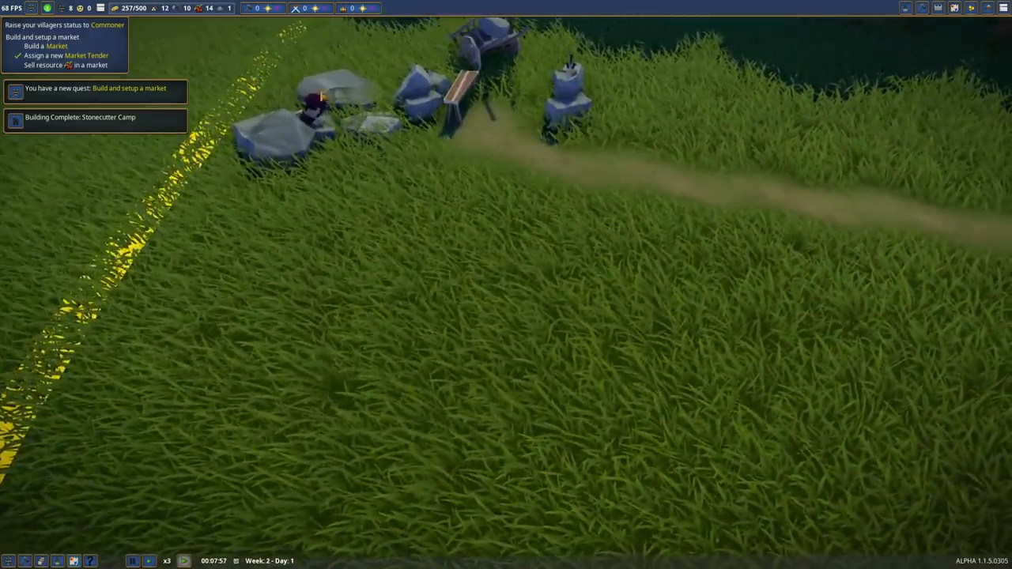
left_click(308, 107)
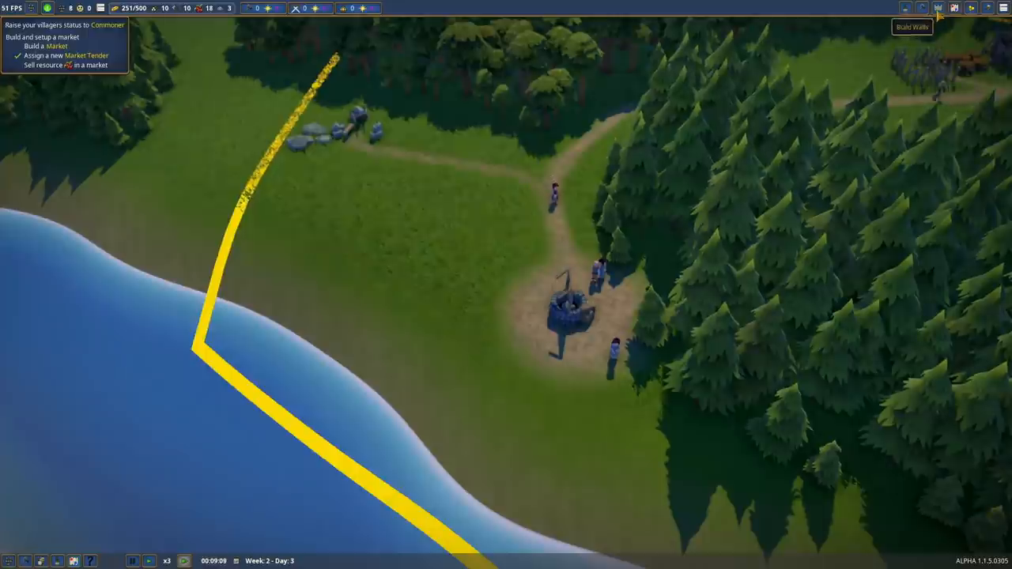
- Lay out a Market beside the well, start construction, and close Jeanne's builder details
left_click(938, 8)
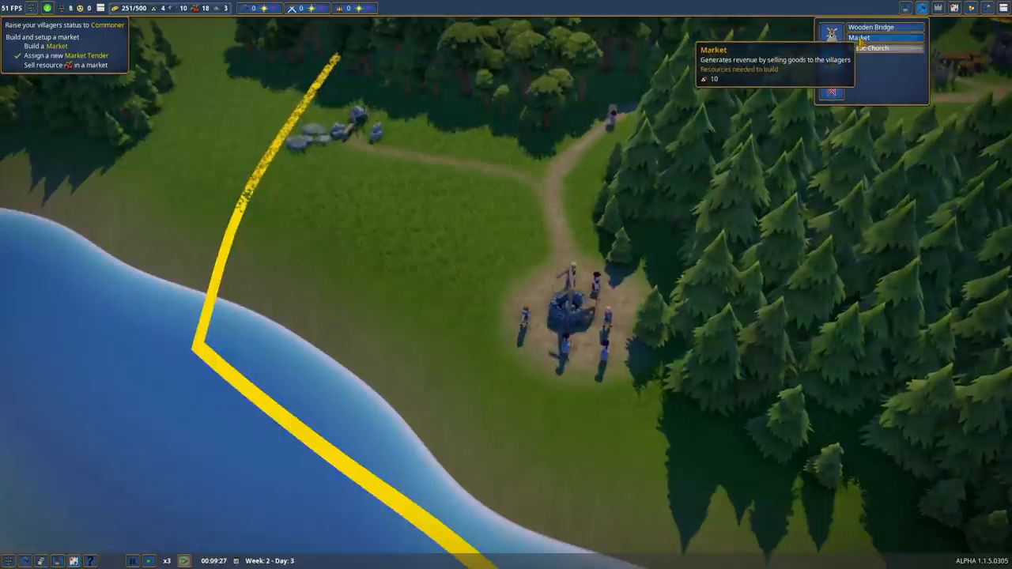
left_click(858, 37)
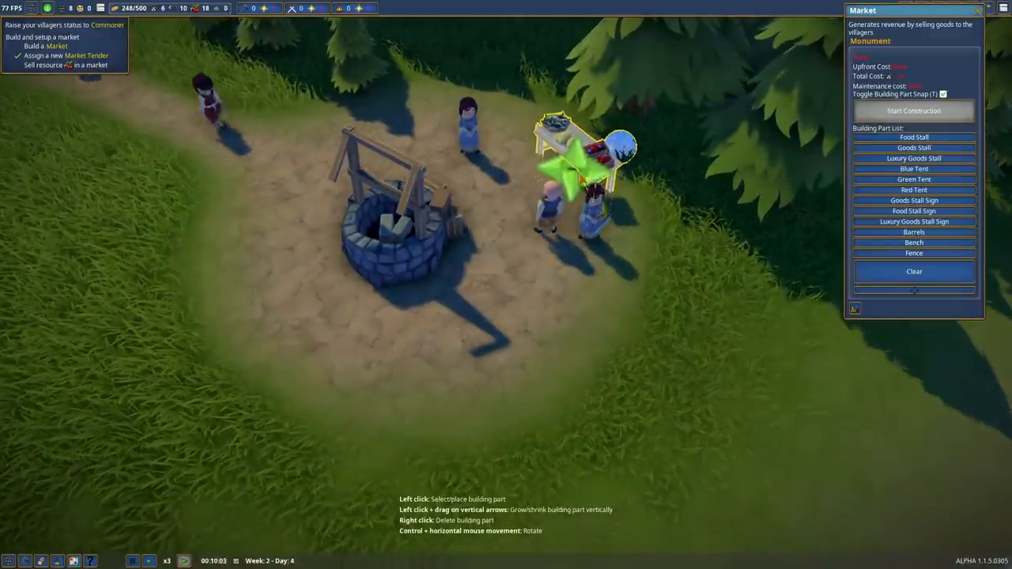
left_click(913, 111)
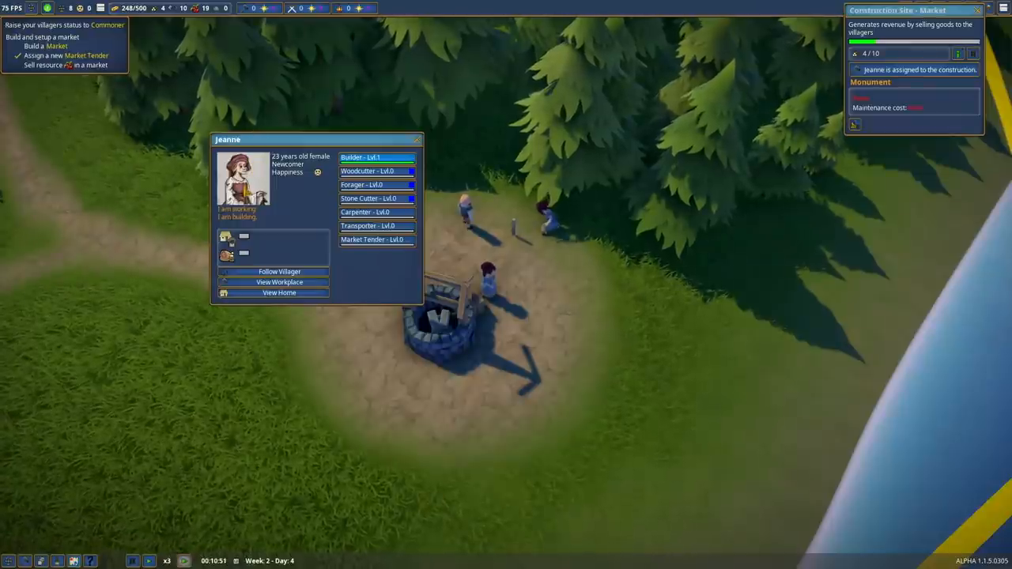
left_click(416, 139)
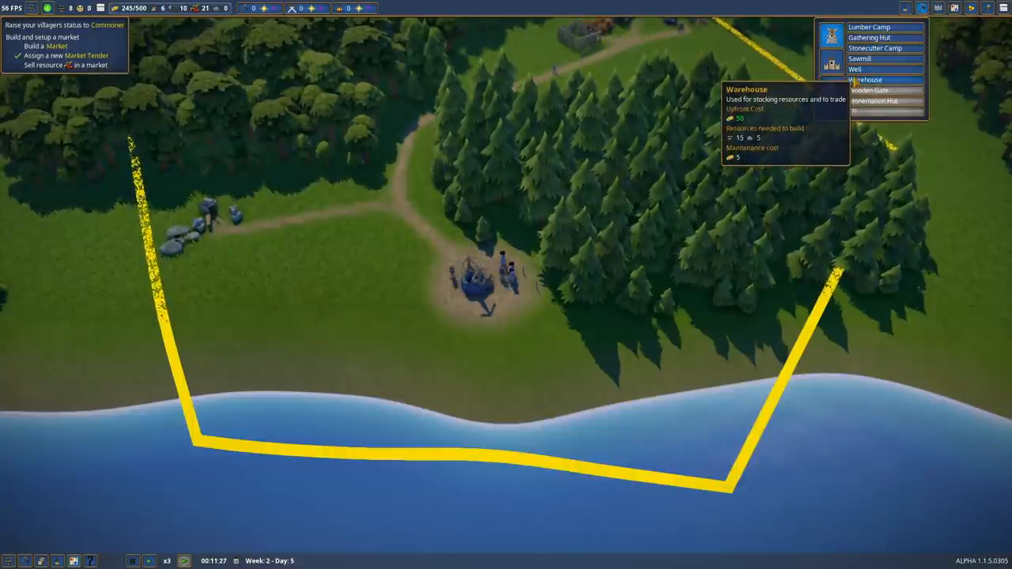
- Choose a Warehouse from the Production build menu
left_click(865, 79)
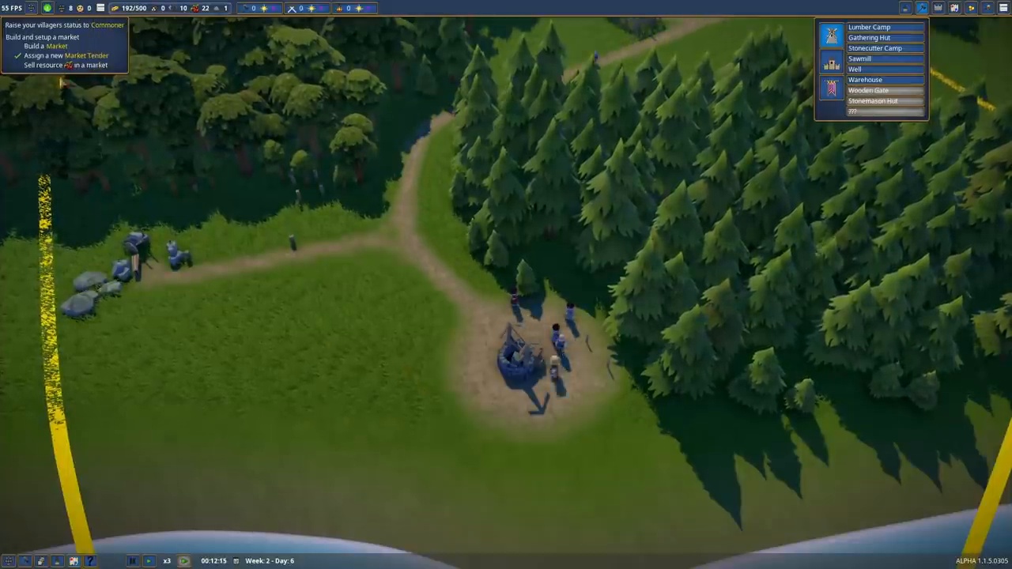
mouse_move(48, 14)
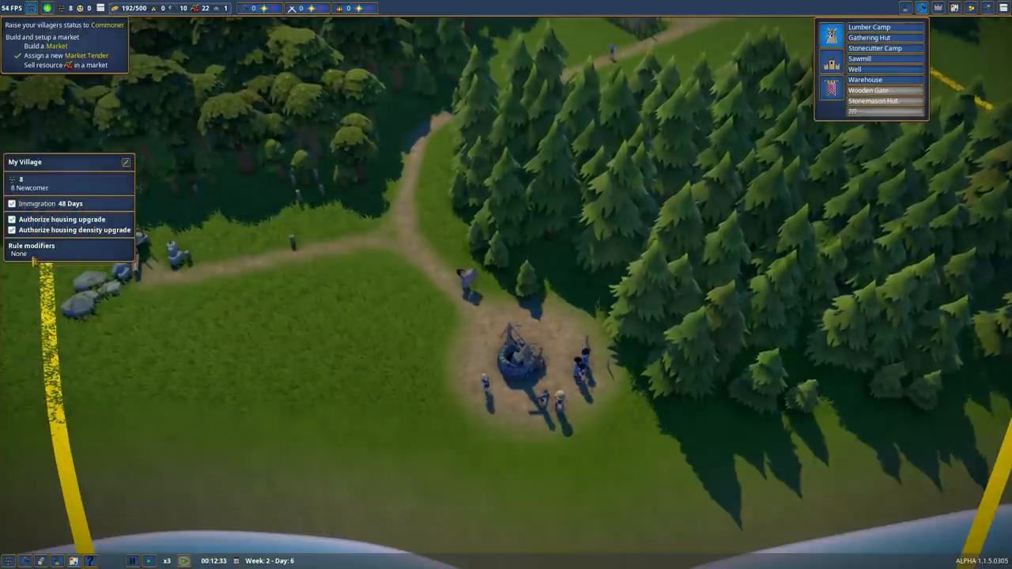
- Rename the settlement to 'The Village of Bür' from the My Village panel
left_click(125, 162)
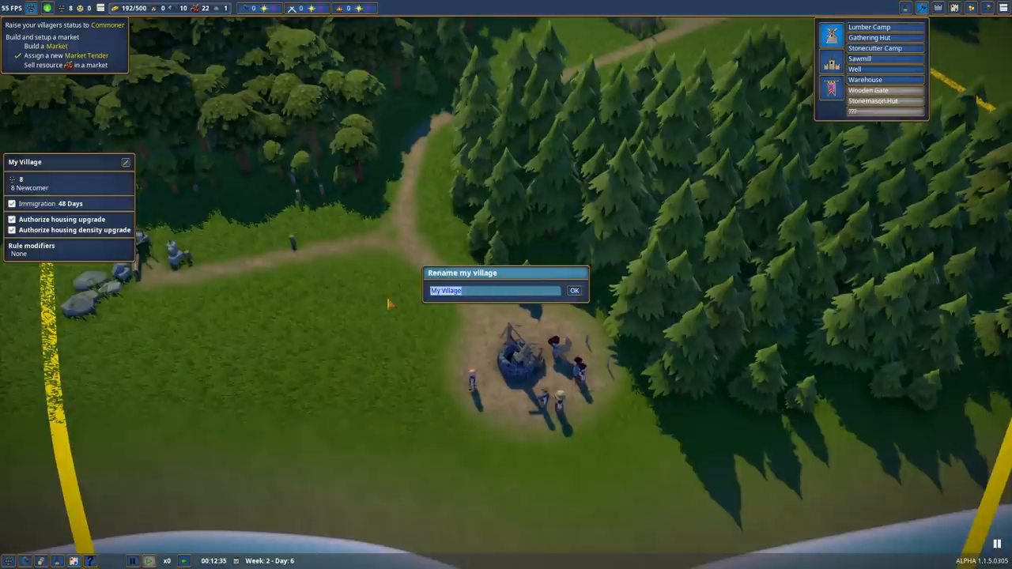
type("The Village")
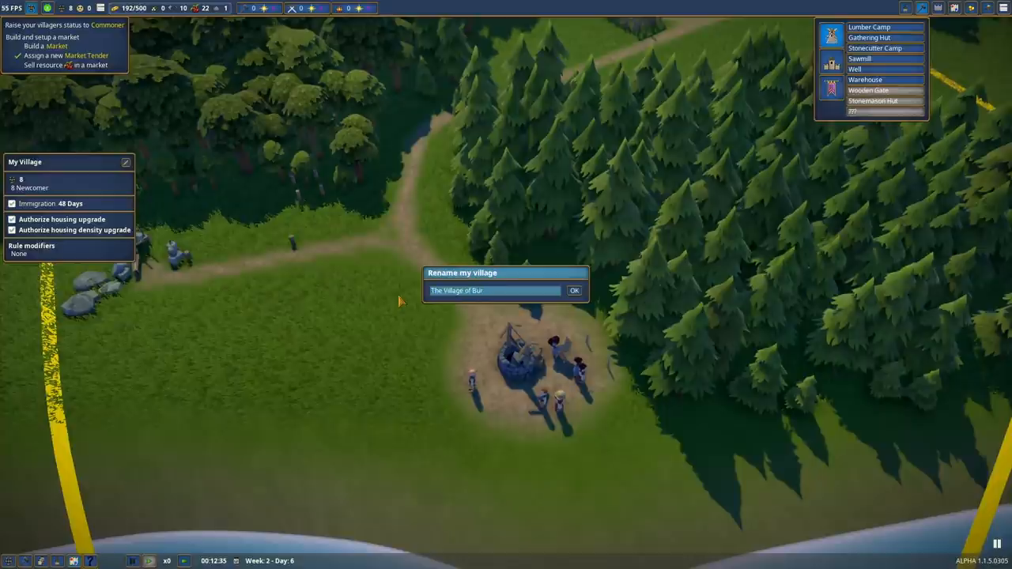
left_click(574, 290)
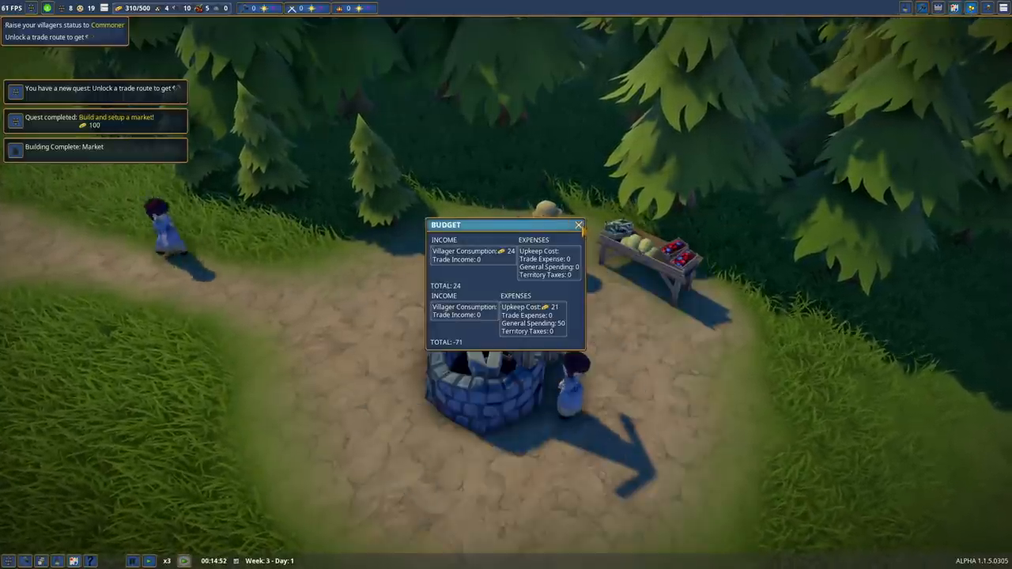
- Close the budget overview and accept the Kingdom's message of recognition
left_click(578, 226)
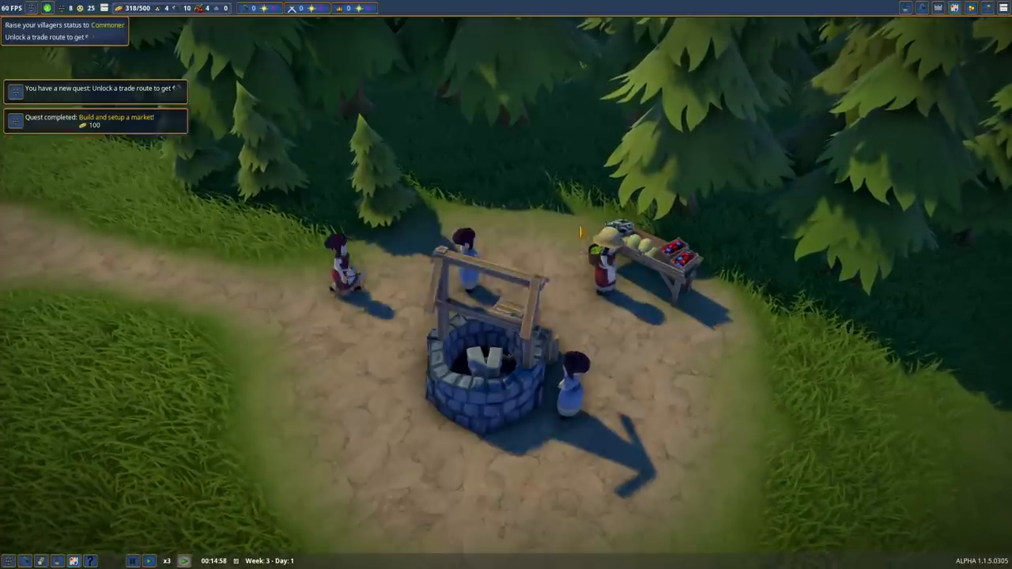
mouse_move(986, 8)
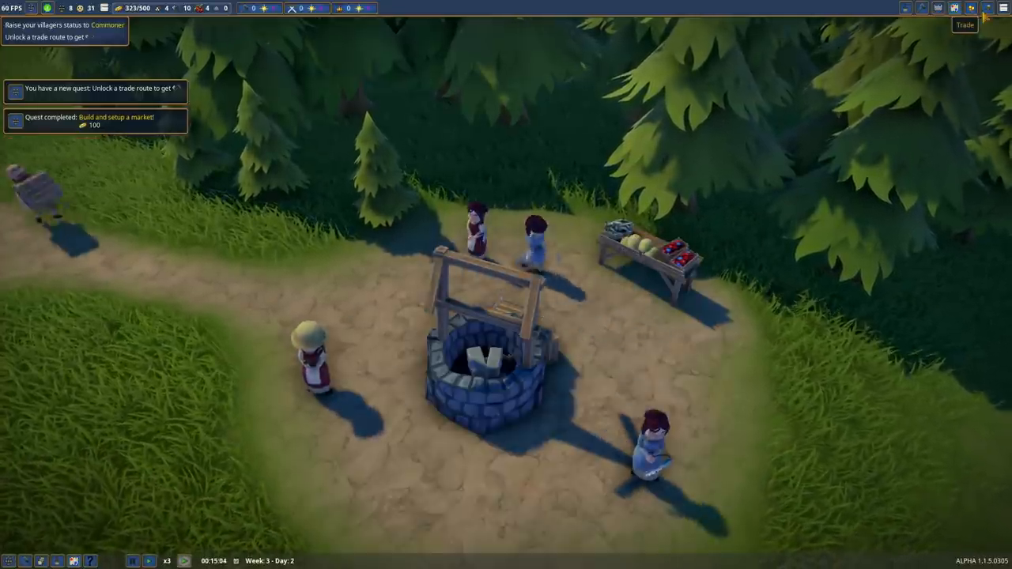
left_click(964, 8)
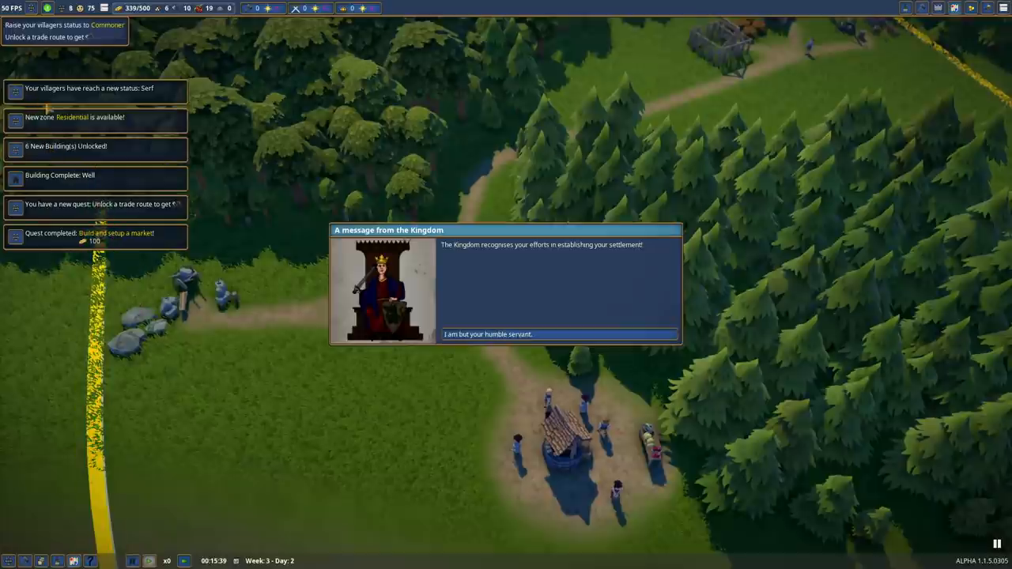
mouse_move(572, 314)
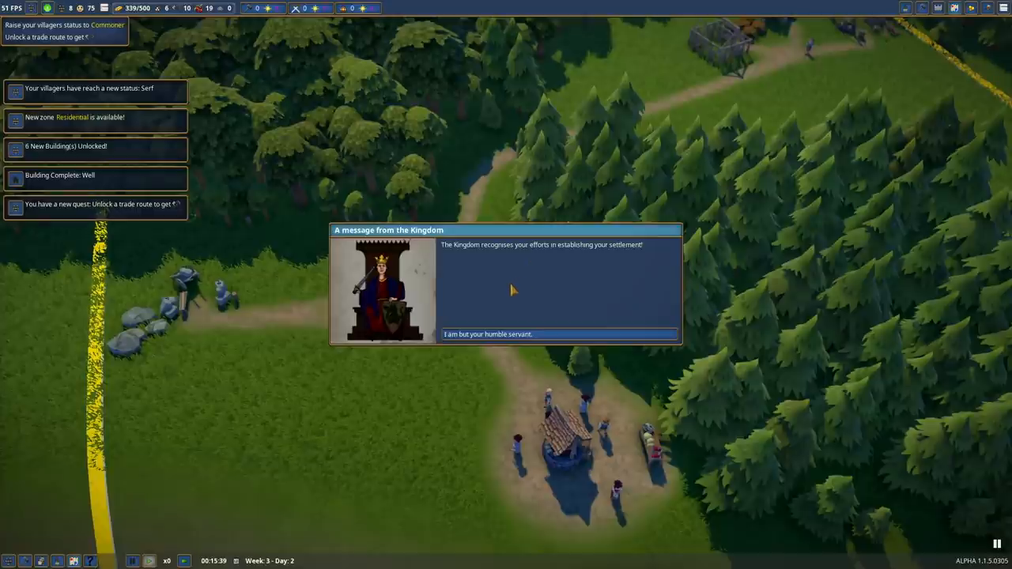
mouse_move(514, 439)
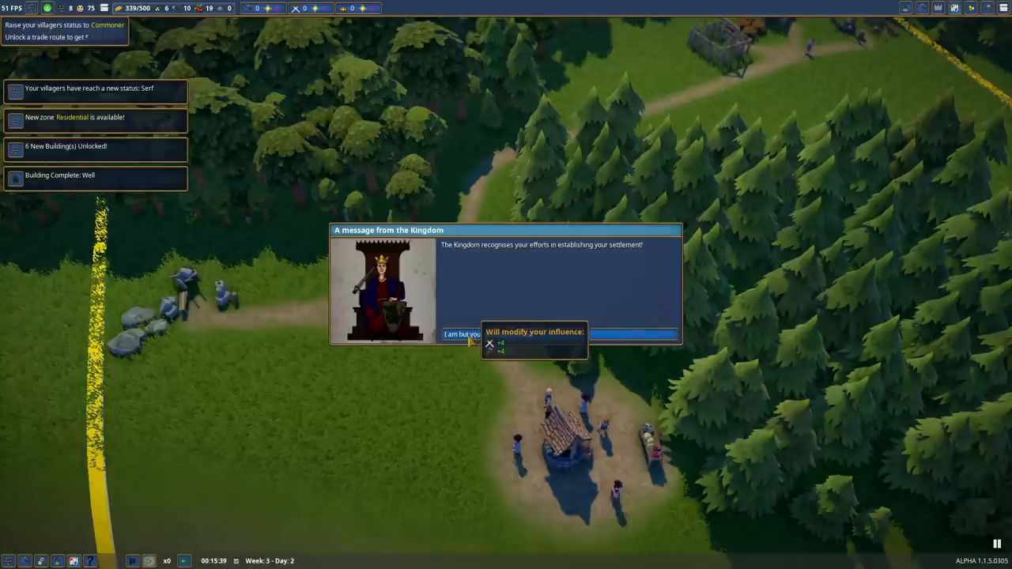
left_click(462, 334)
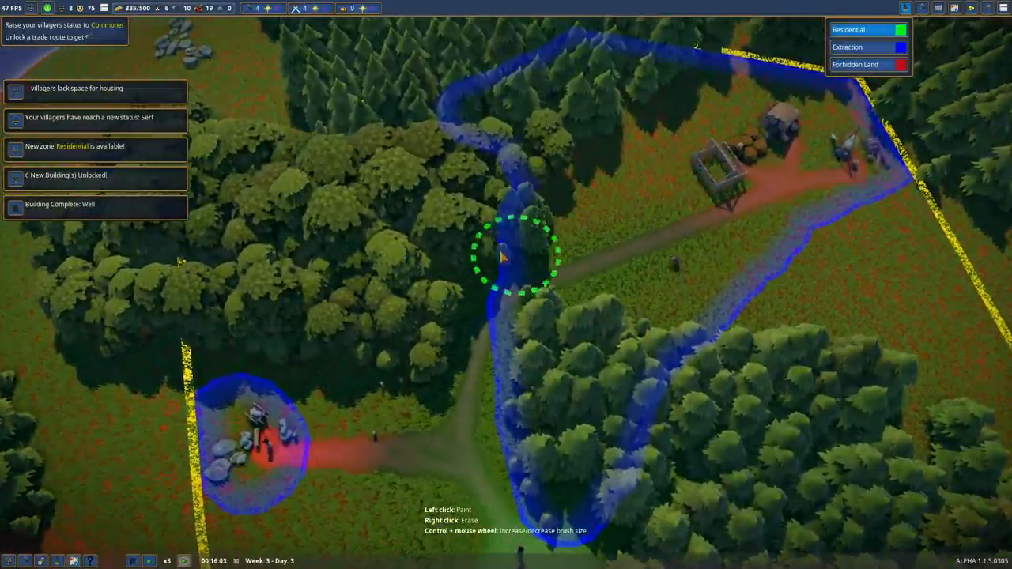
- Paint a green residential zone along the path near the village
left_click_drag(506, 261, 695, 182)
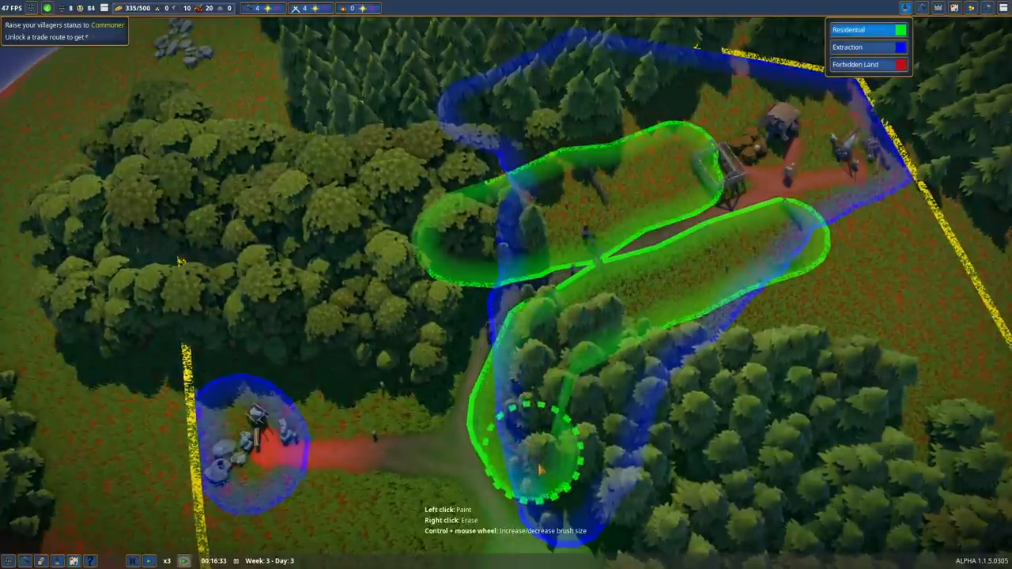
mouse_move(442, 351)
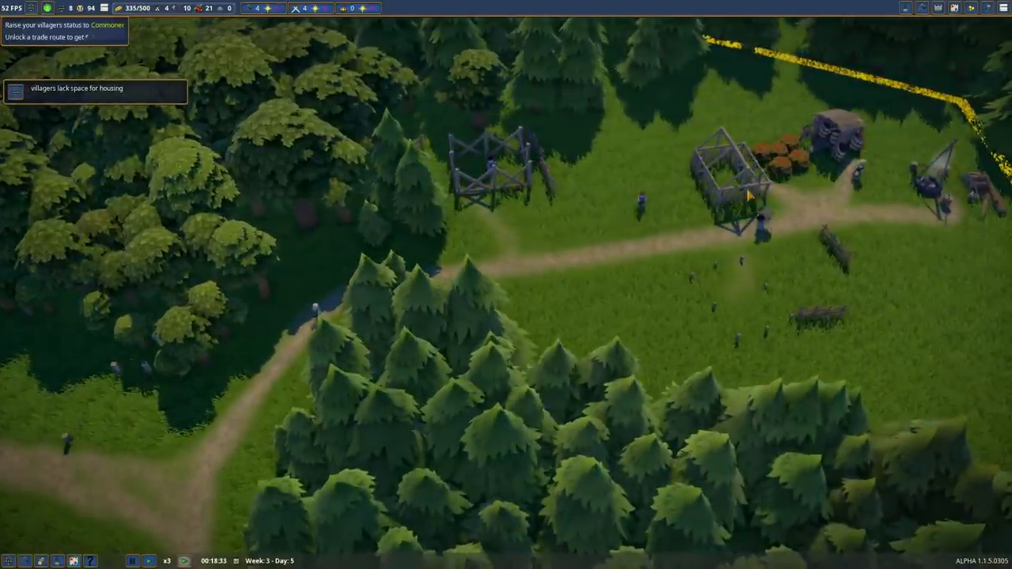
- Open the sawmill scaffold's Construction Site panel to check its builder status
left_click(739, 174)
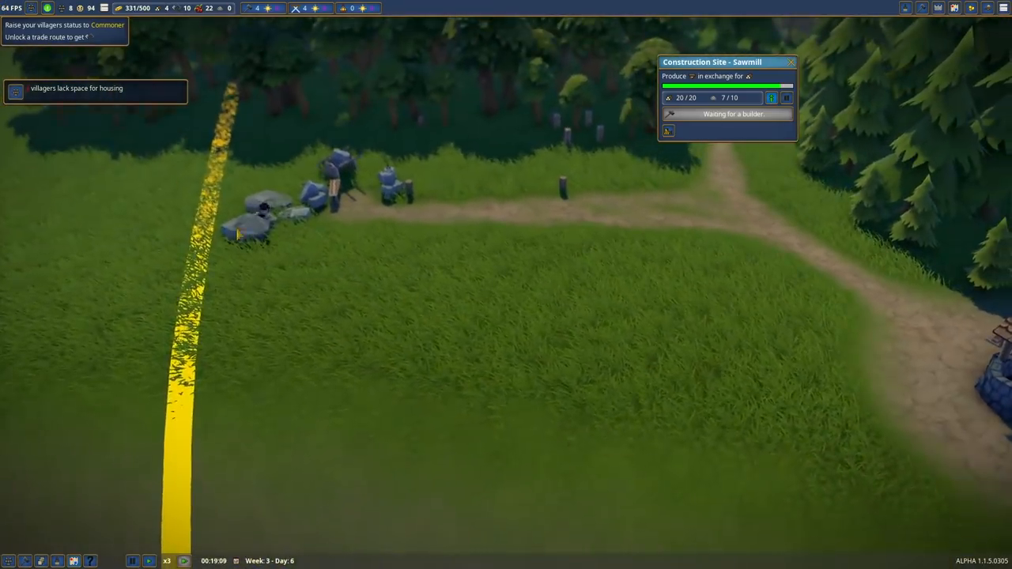
- Open the card of the villager gathering stone near the rocks
left_click(265, 210)
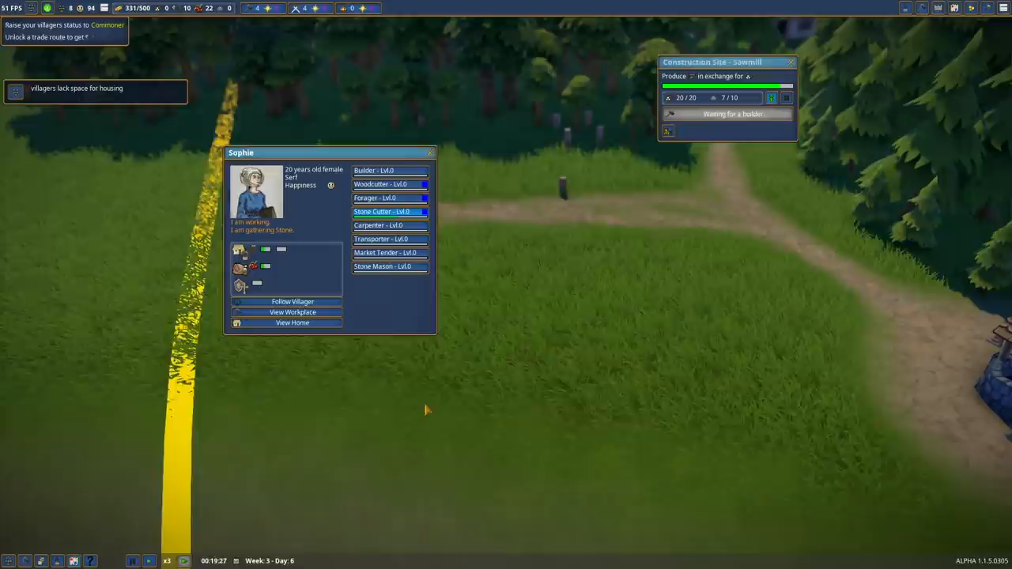
mouse_move(103, 8)
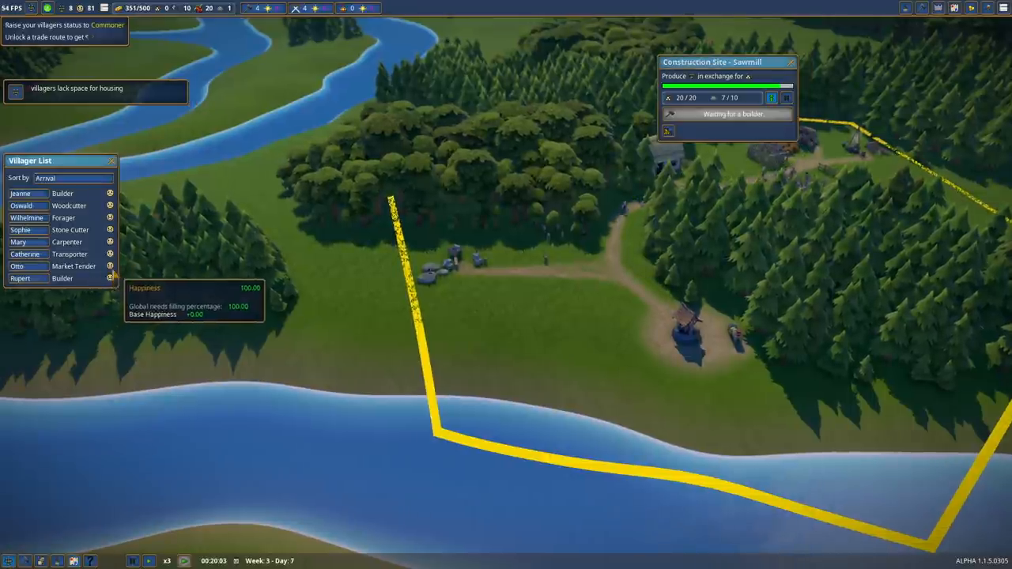
mouse_move(87, 212)
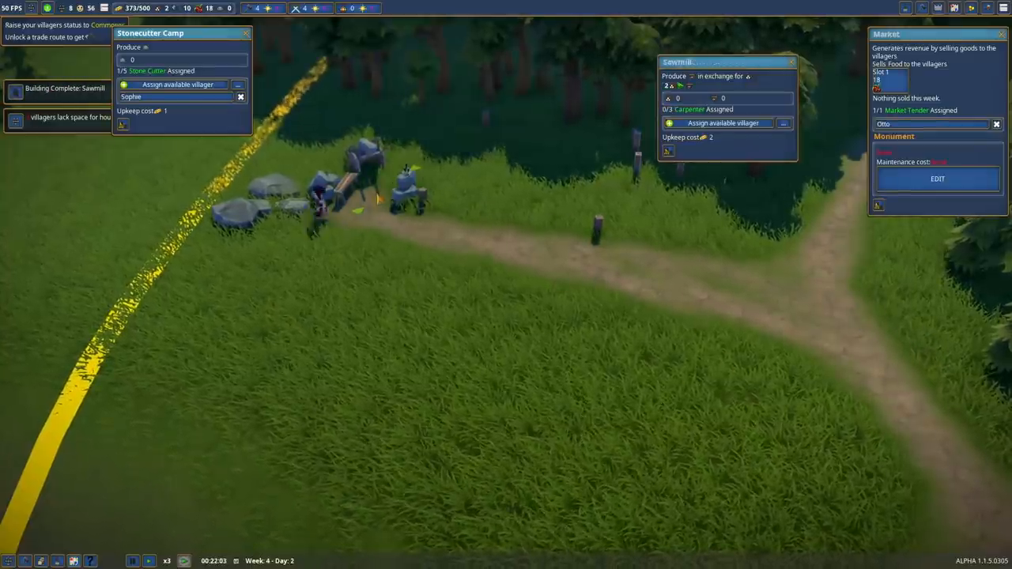
- Assign an available villager as Carpenter at the Sawmill
left_click(724, 123)
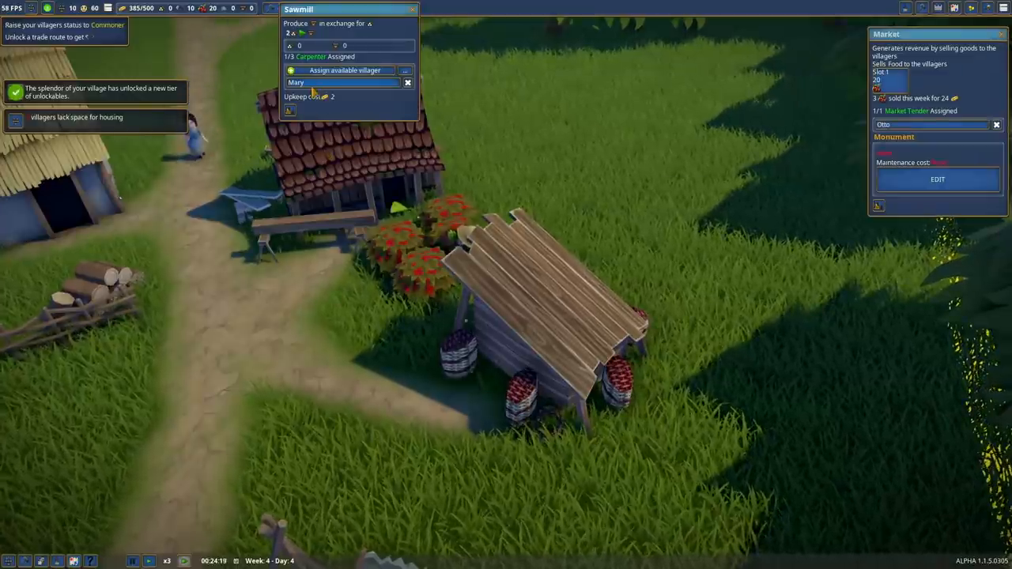
left_click(297, 82)
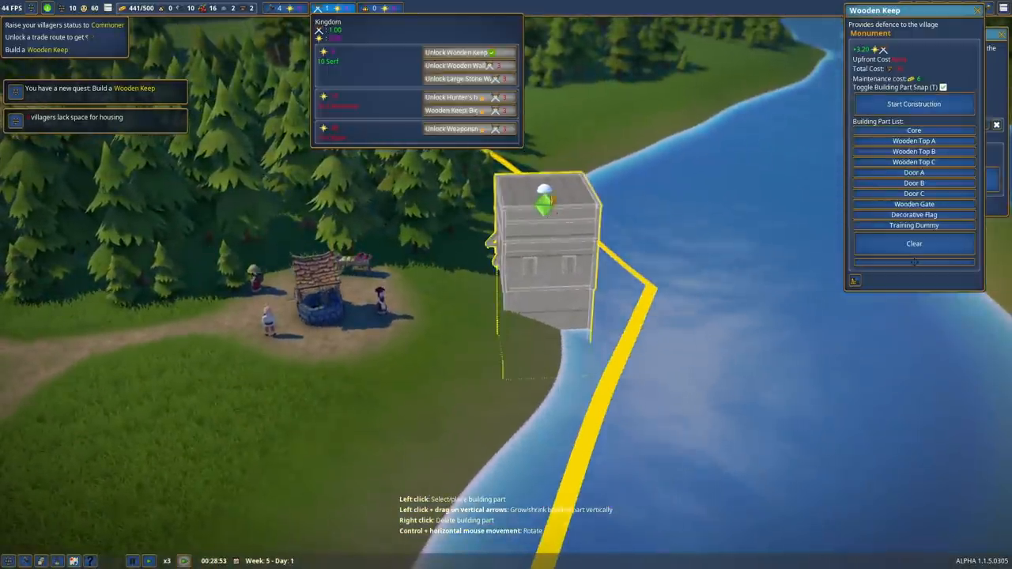
mouse_move(630, 229)
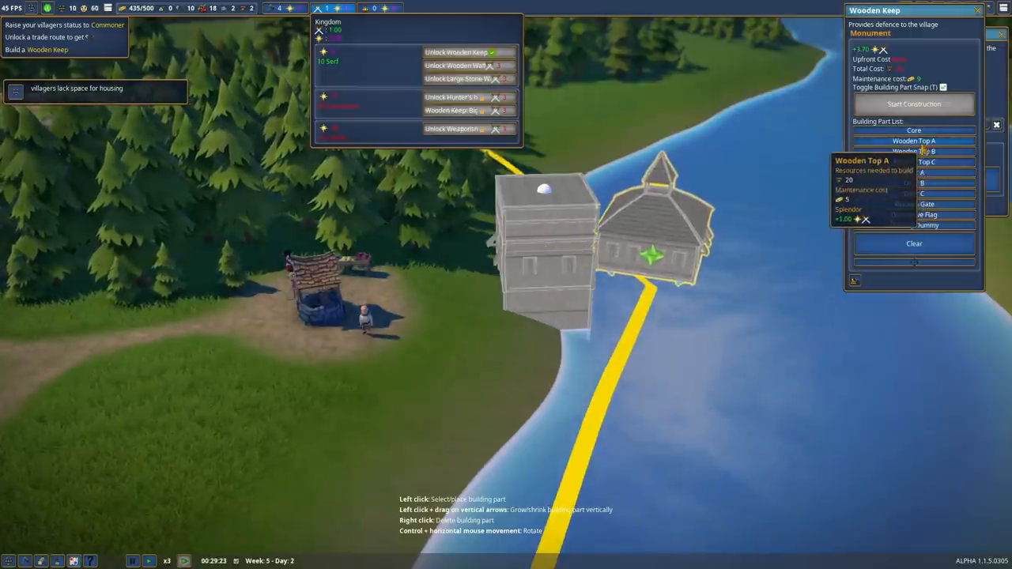
- Place the Wooden Top A section beside the keep's core by the river
left_click(914, 141)
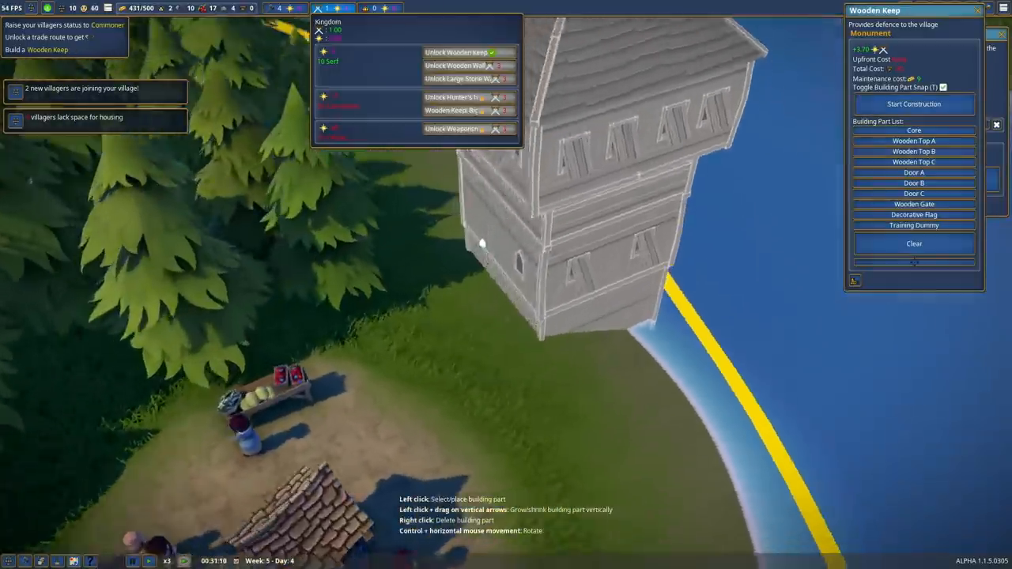
mouse_move(914, 183)
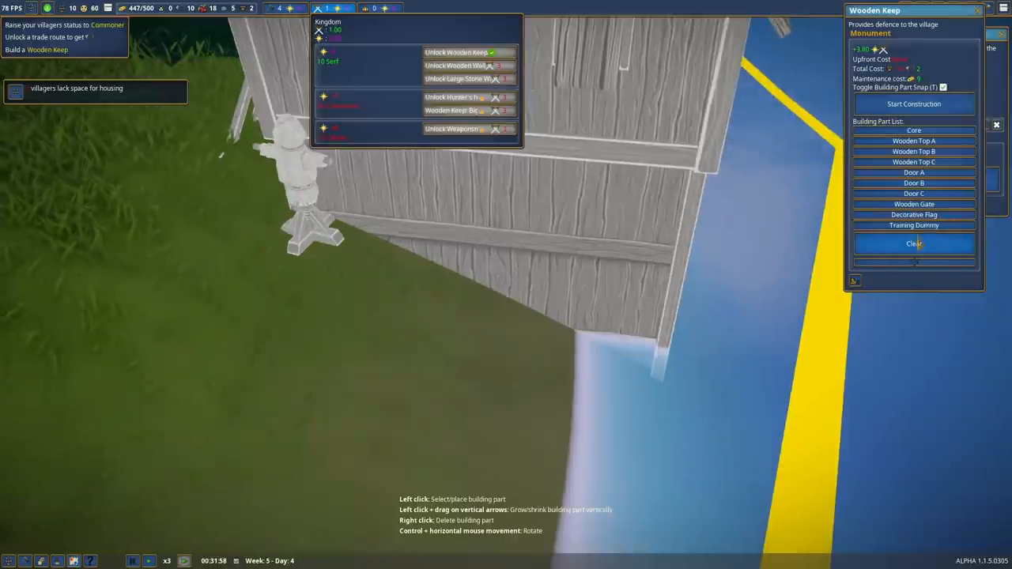
- Add another wooden level onto the Wooden Keep design
left_click(914, 225)
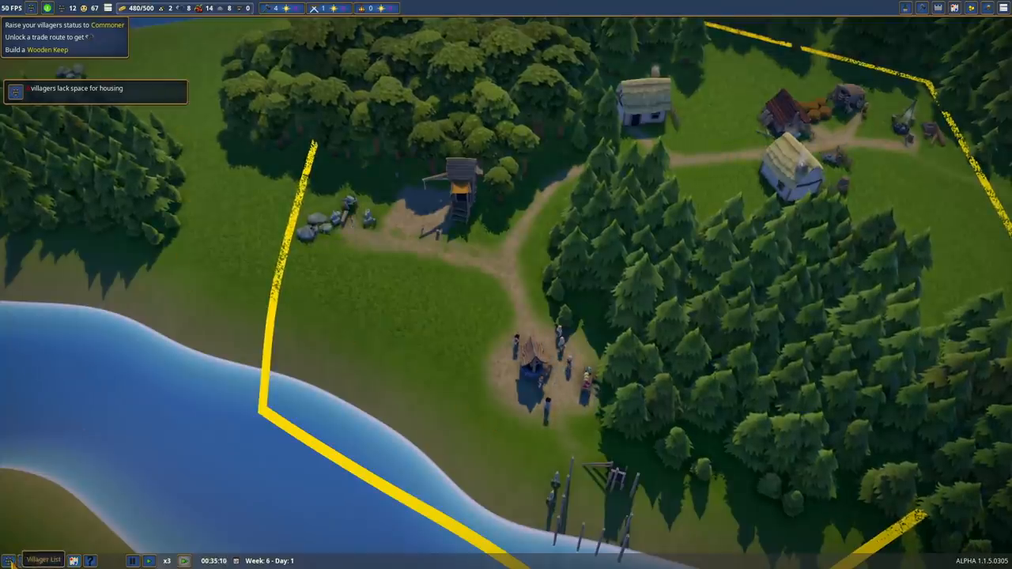
- Open the Villager List from the bottom-left toolbar
left_click(43, 560)
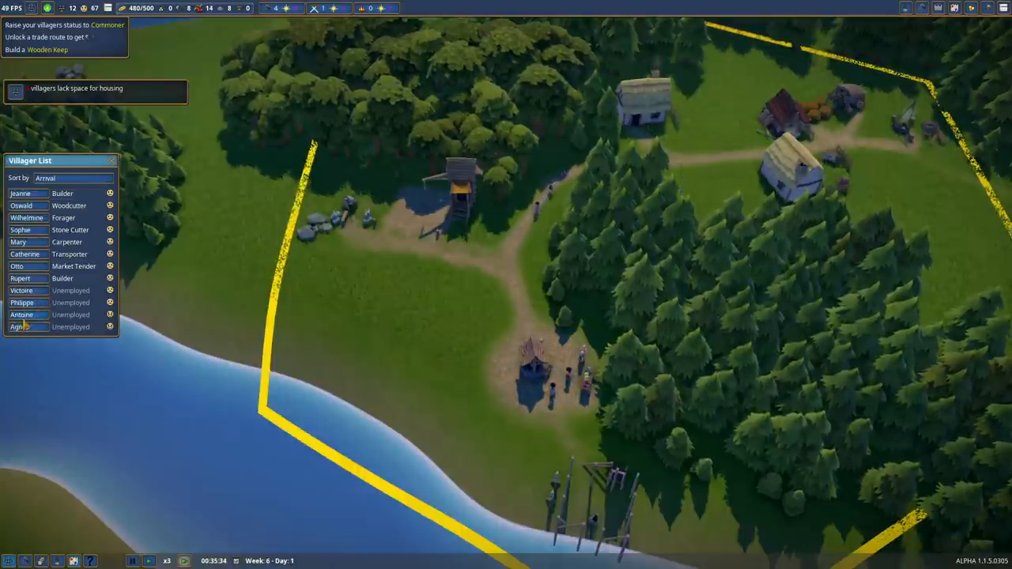
- Inspect two unemployed villagers, then open the Sawmill's carpenter assignments
left_click(21, 315)
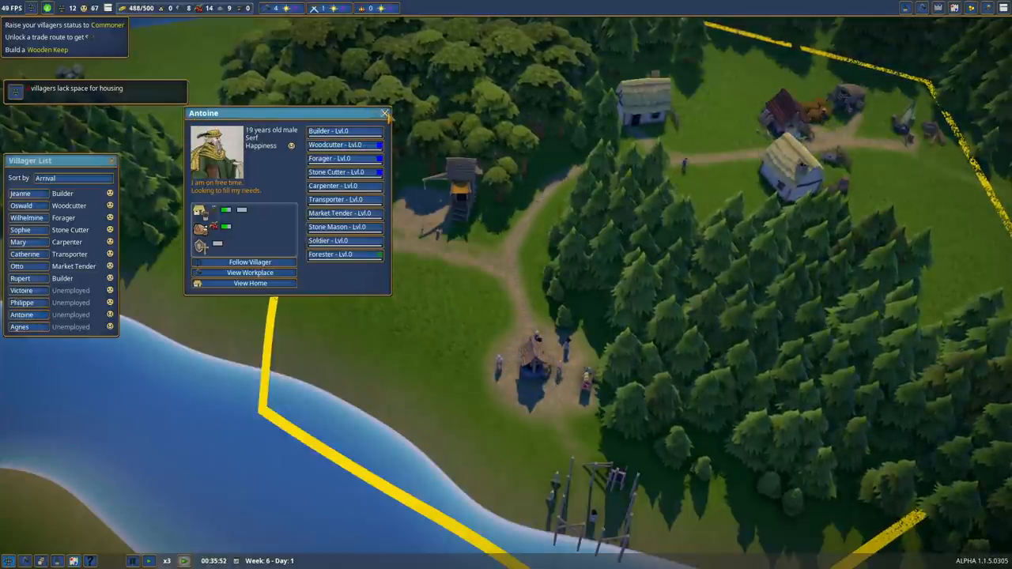
left_click(21, 302)
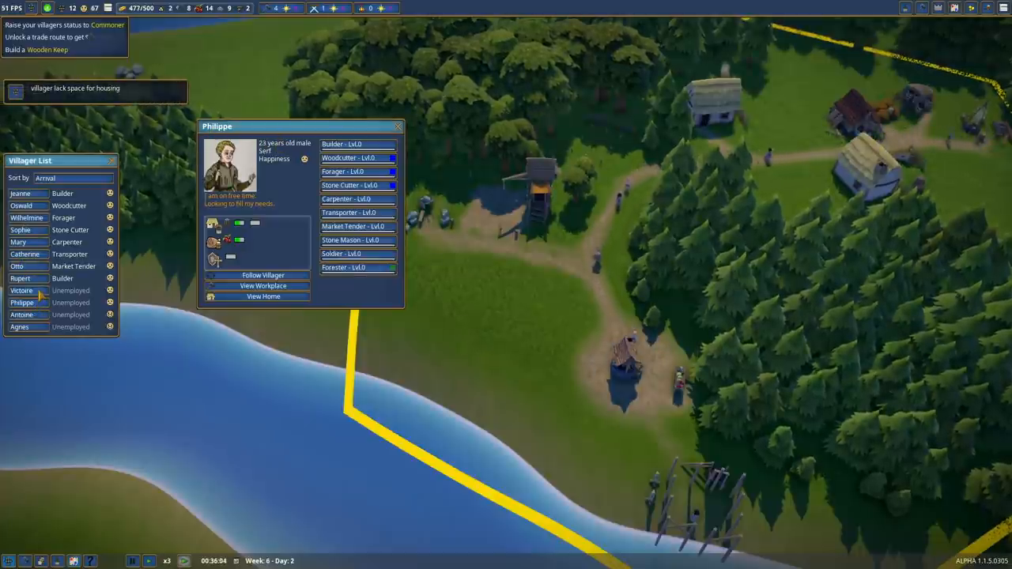
left_click(21, 290)
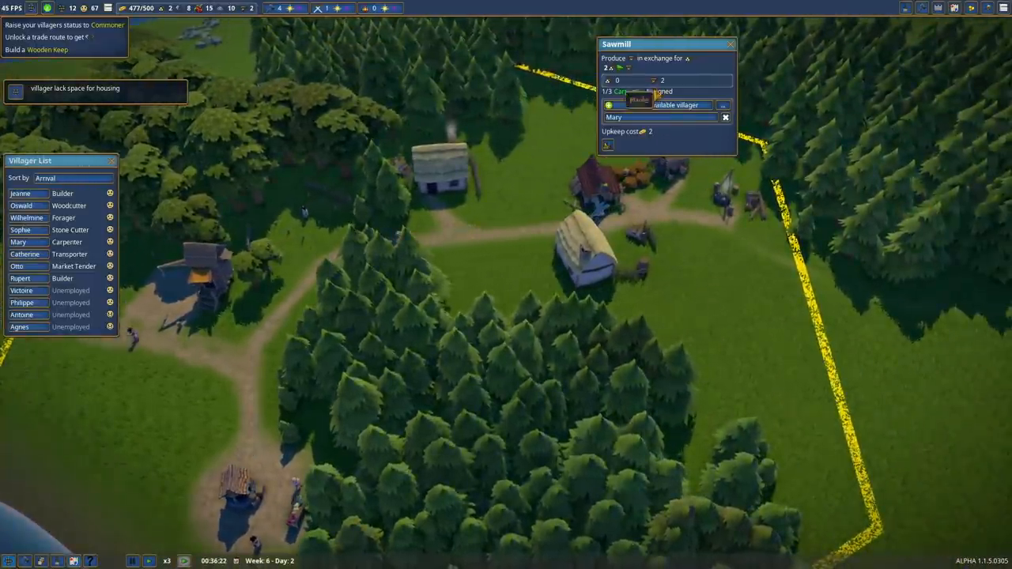
- Assign Antoine as sawmill carpenter, Agnes as stone cutter, and Victoire as forager
left_click(660, 104)
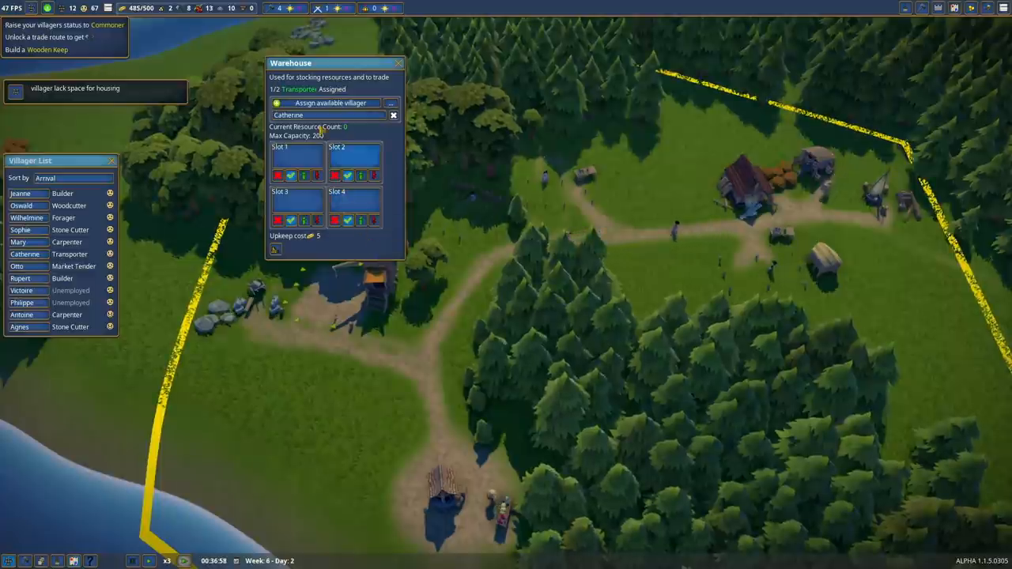
left_click(398, 62)
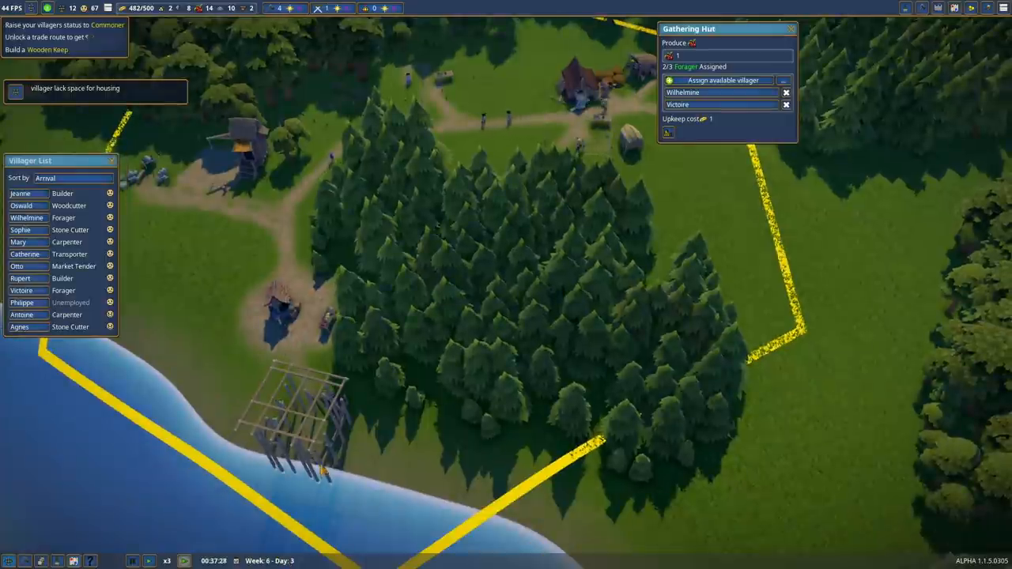
left_click(21, 303)
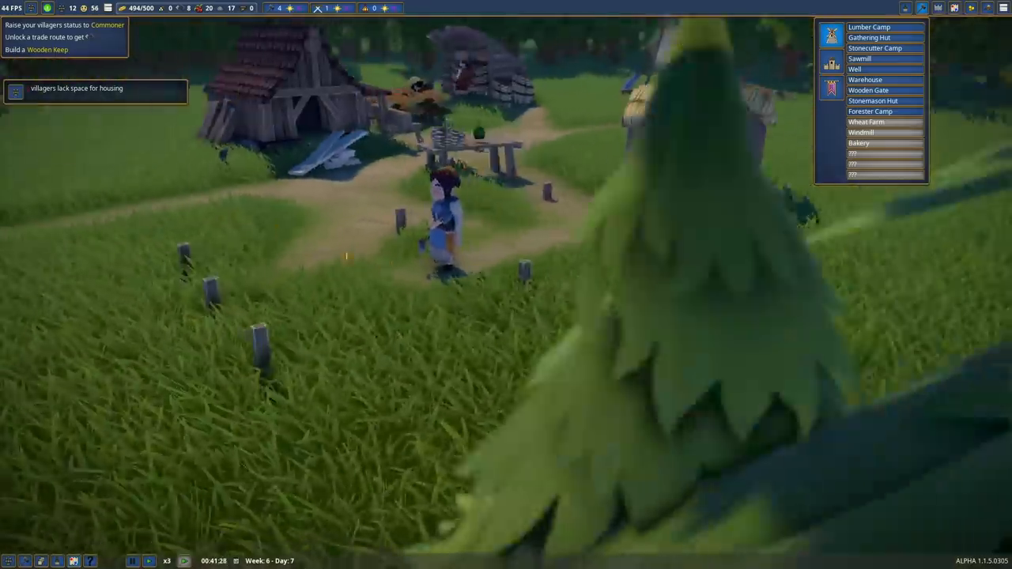
- Inspect the builder villager's details panel, then close it
left_click(439, 229)
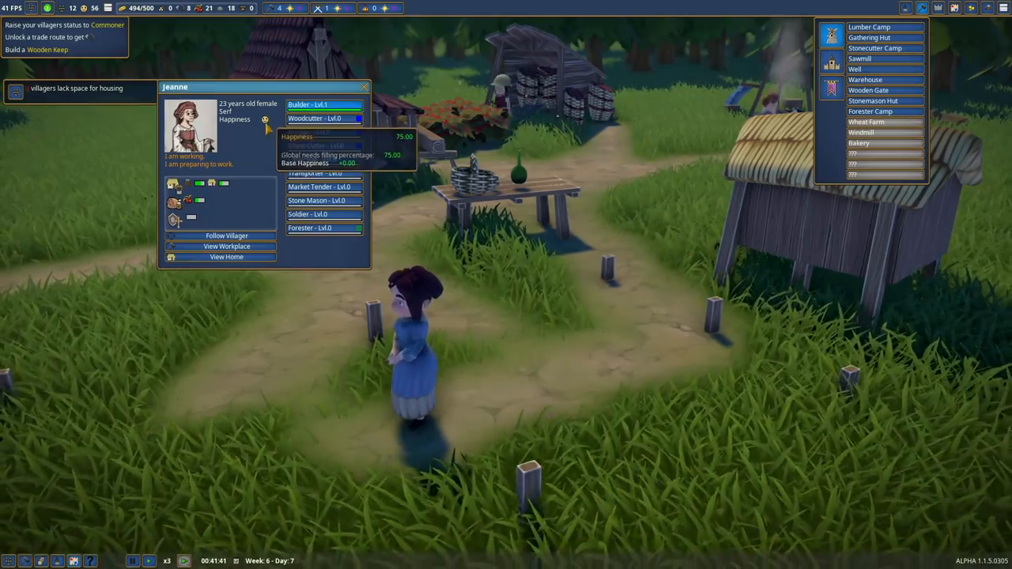
left_click(363, 87)
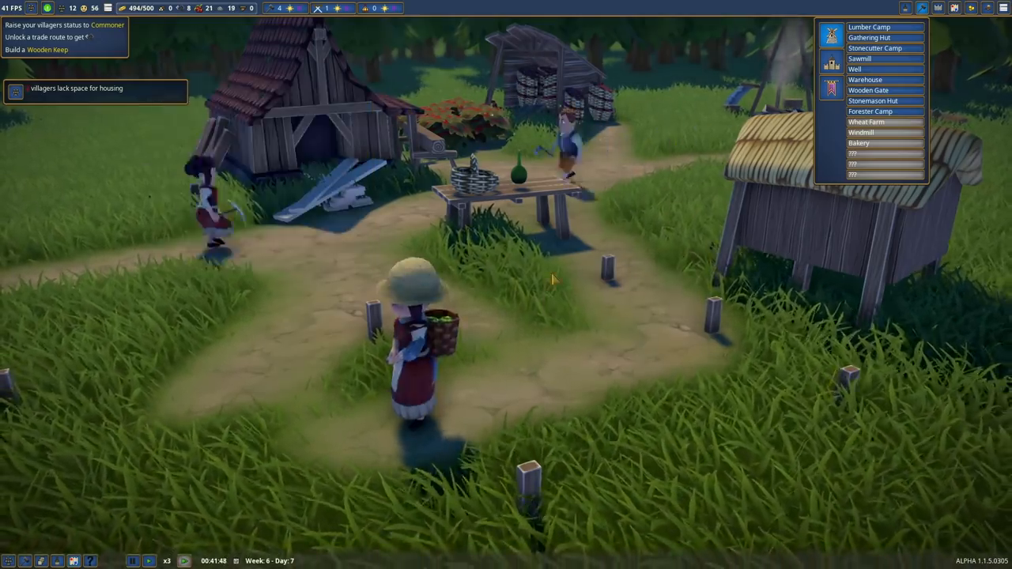